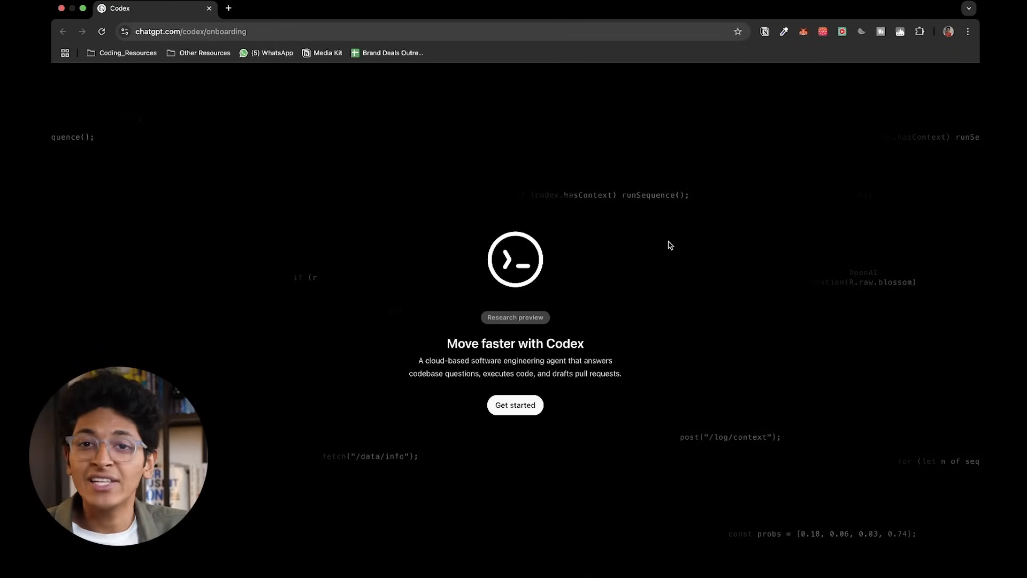
# Get past Codex onboarding, preview the new coding model card, and open the YouTube-and-tweets page task.
pyautogui.click(514, 405)
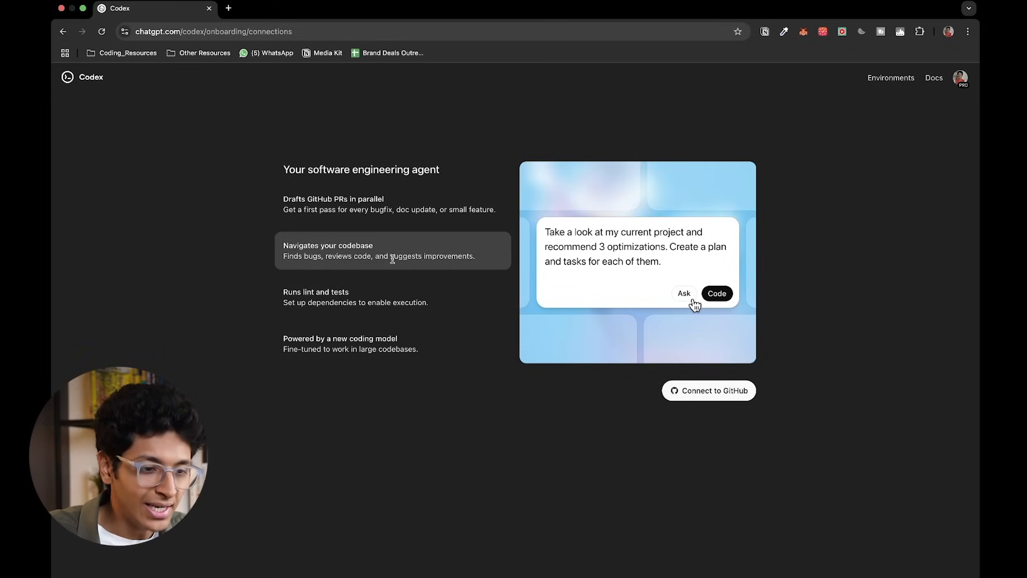
pyautogui.click(692, 198)
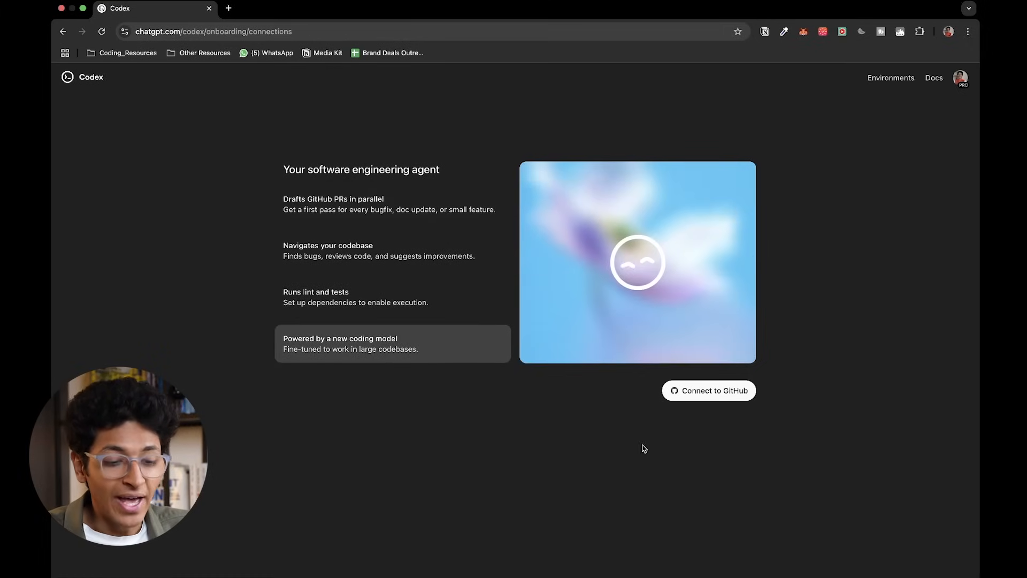
pyautogui.click(708, 391)
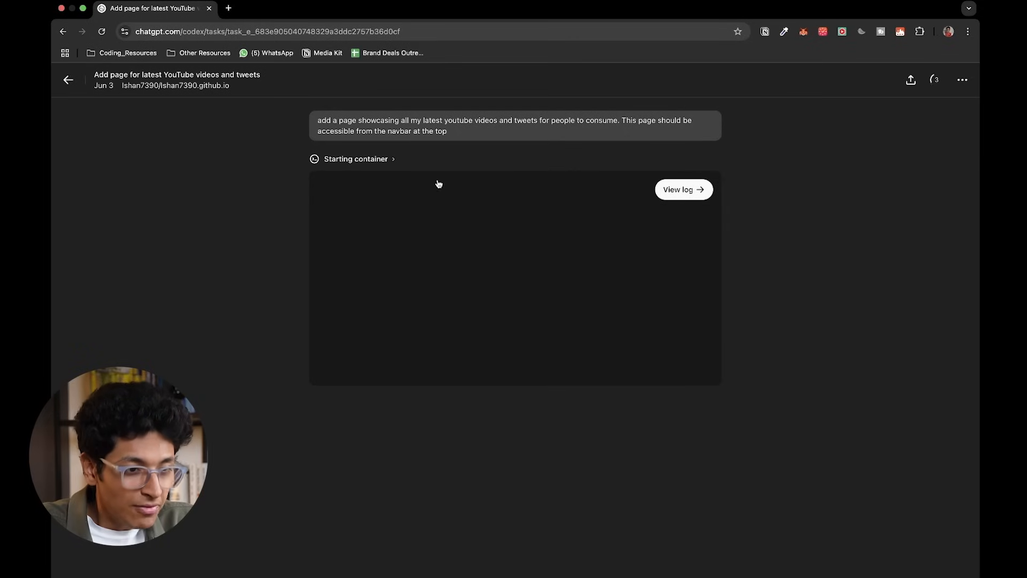
pyautogui.moveTo(474, 130)
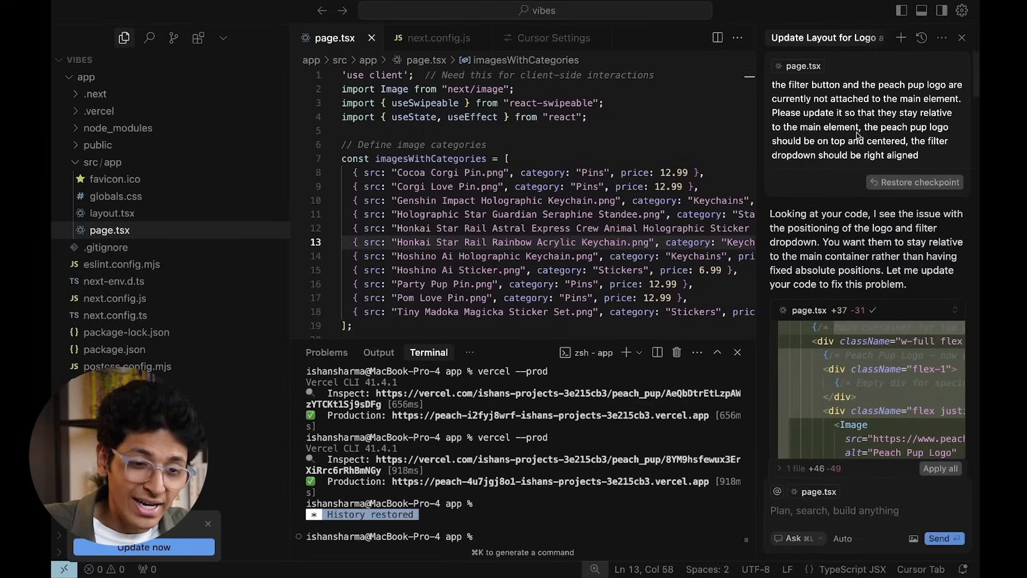
pyautogui.moveTo(885, 121)
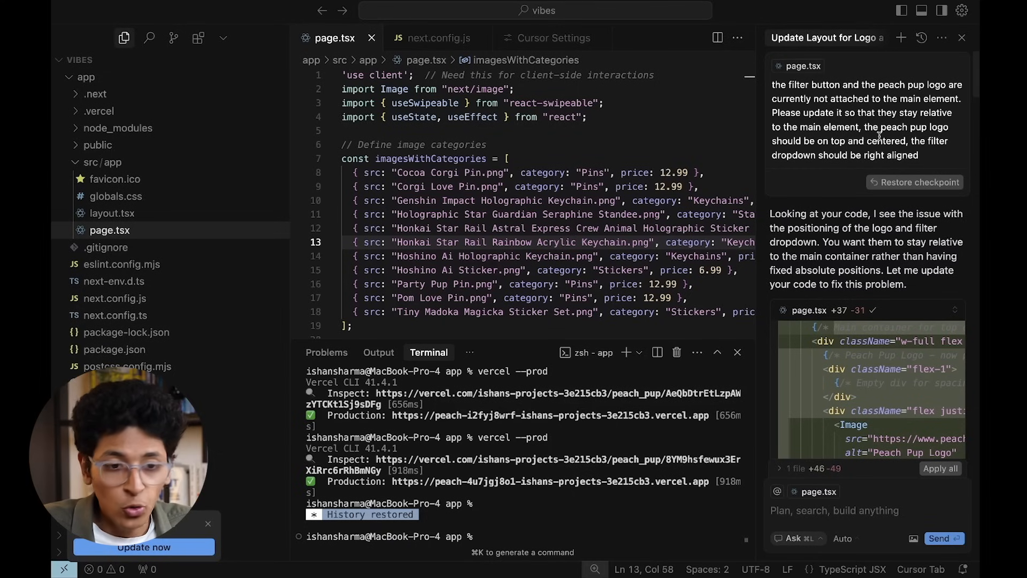
pyautogui.moveTo(855, 241)
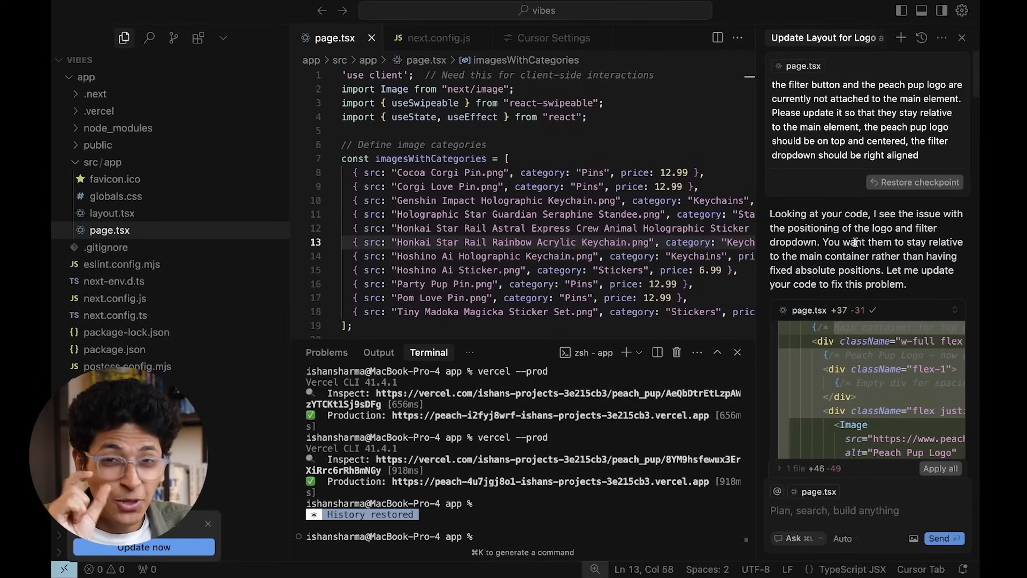
pyautogui.scroll(-3)
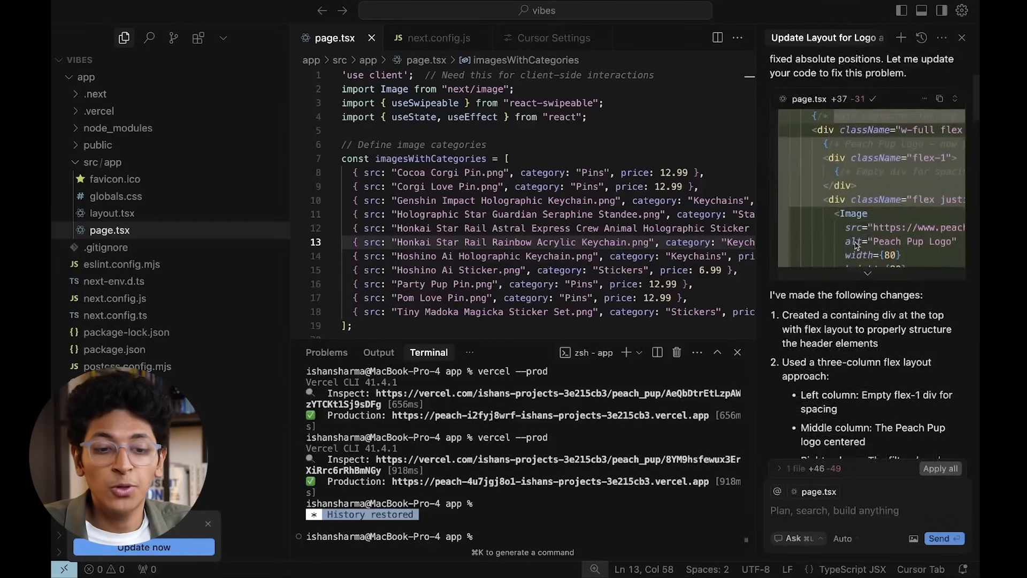
pyautogui.scroll(3)
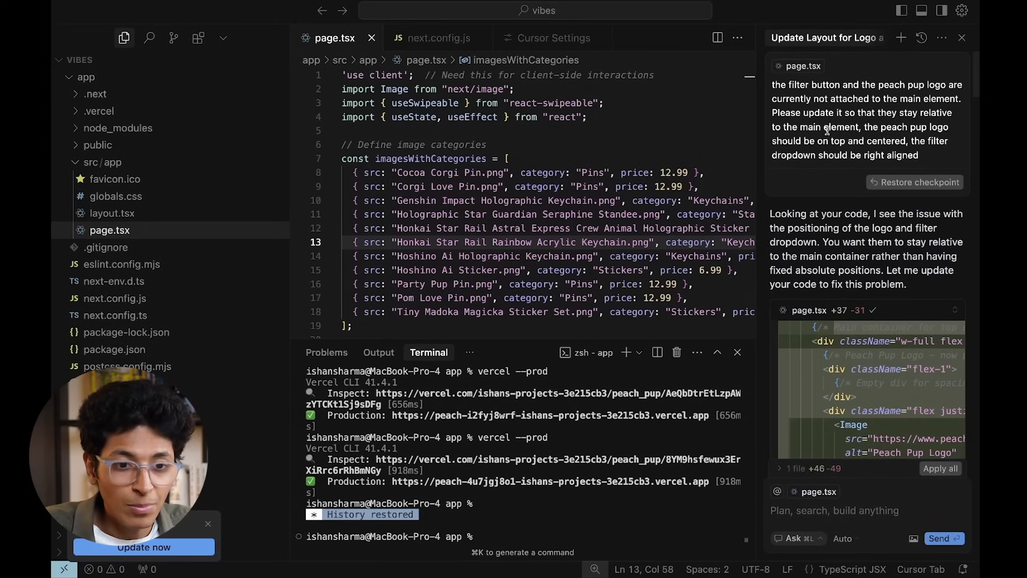
pyautogui.moveTo(855, 189)
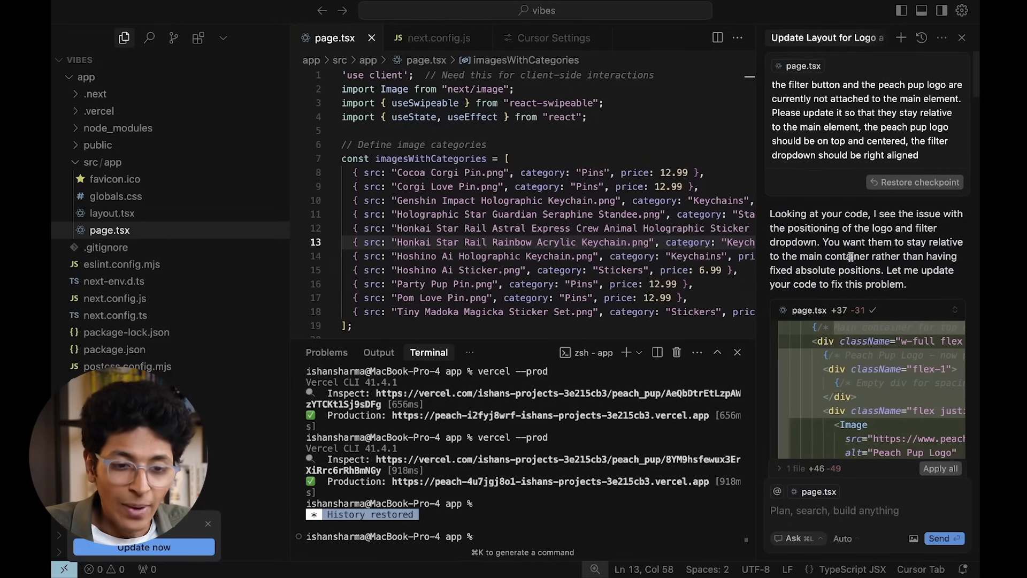
pyautogui.scroll(-3)
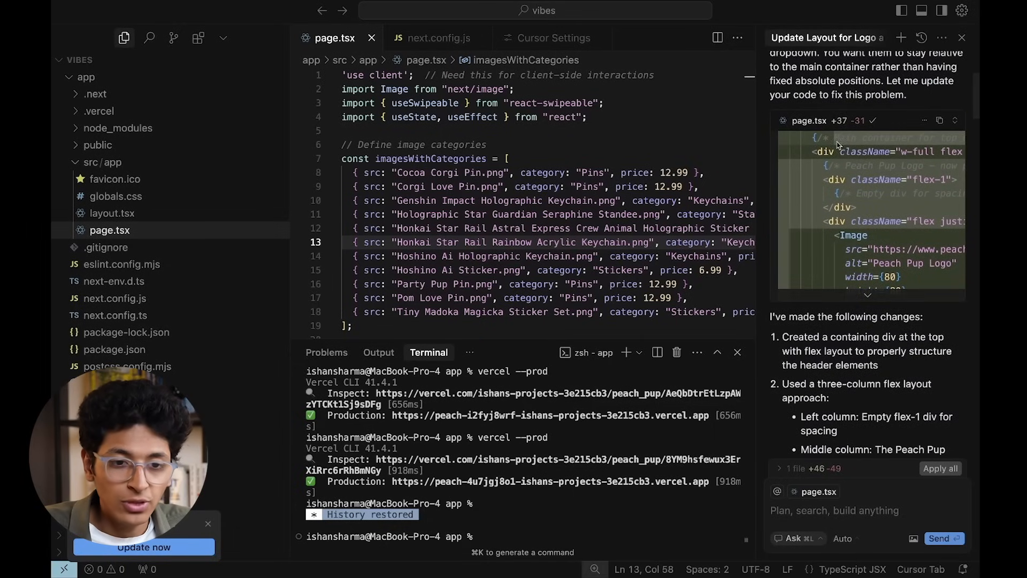
pyautogui.moveTo(864, 265)
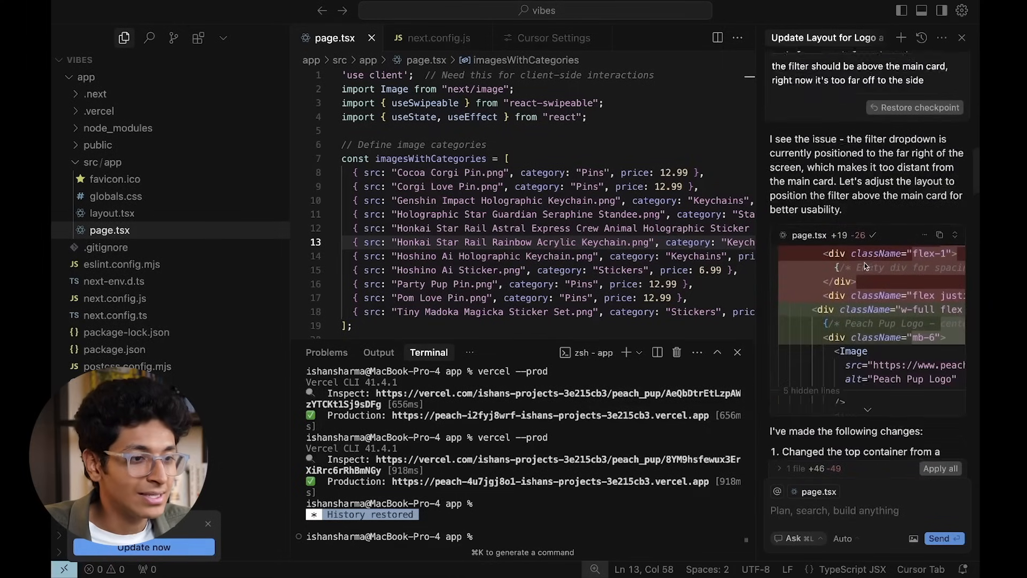
pyautogui.scroll(-3)
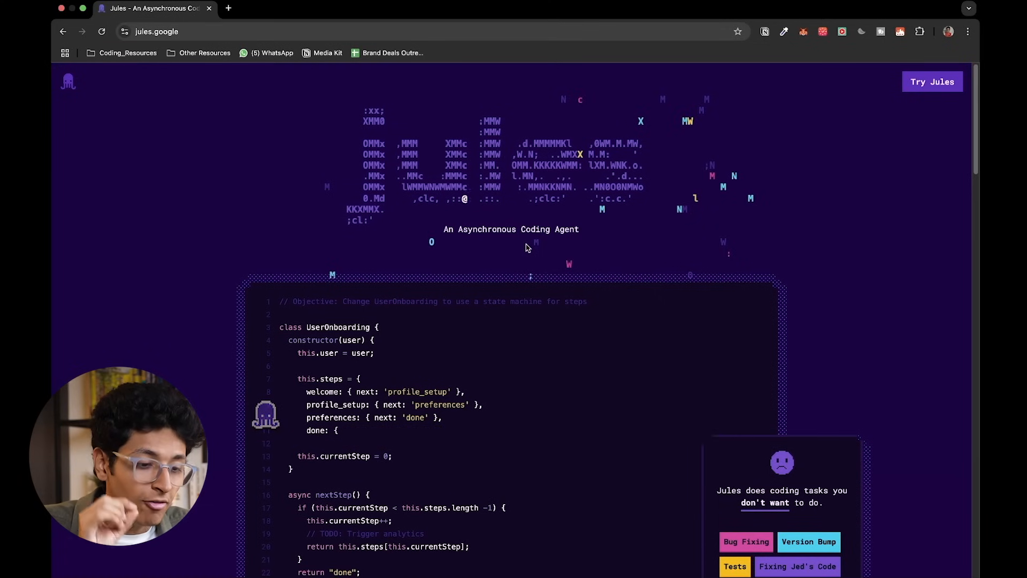
# Scroll down the jules.google landing page toward the Try Jules entry point.
pyautogui.scroll(-3)
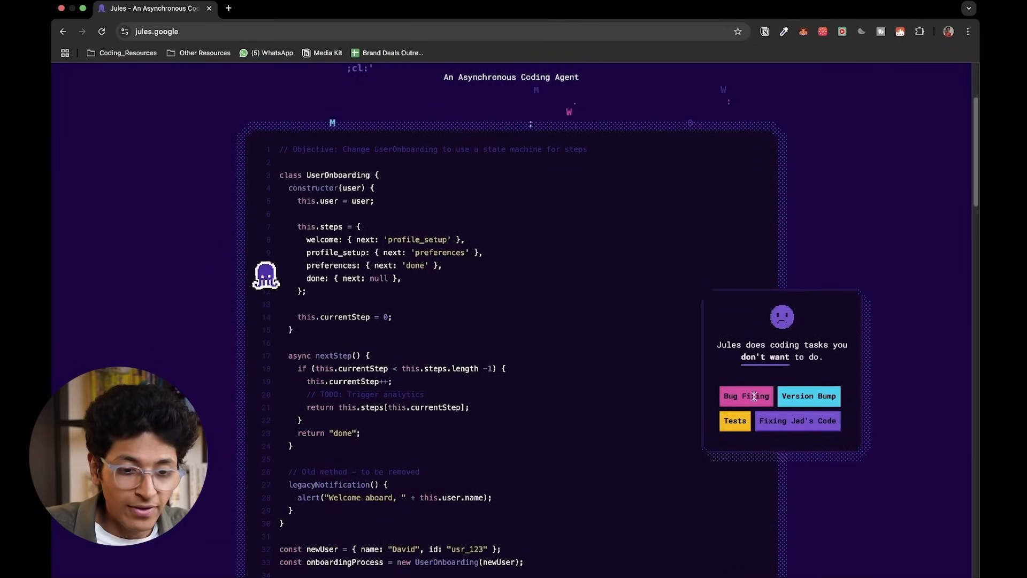
pyautogui.scroll(-3)
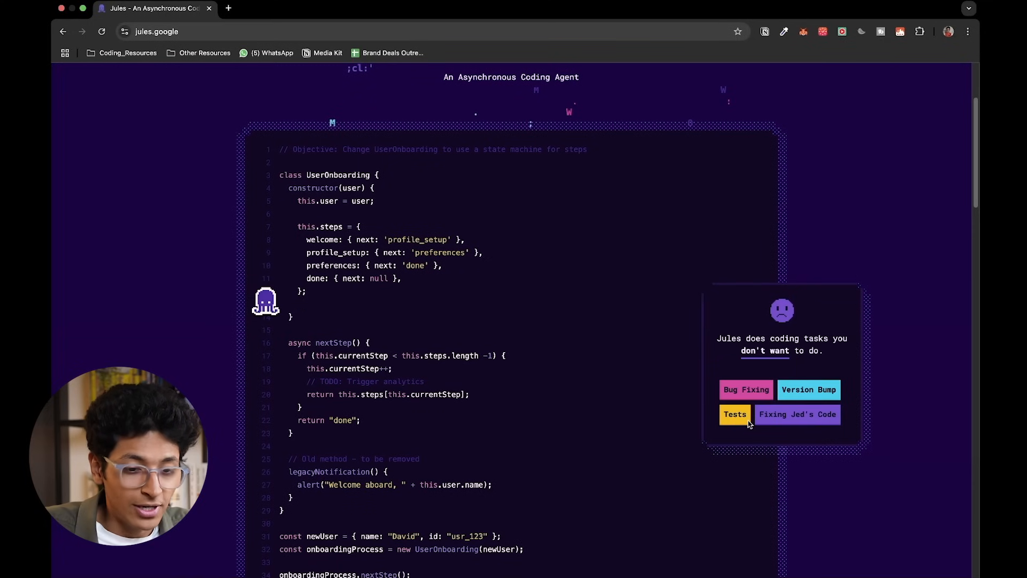
pyautogui.scroll(-3)
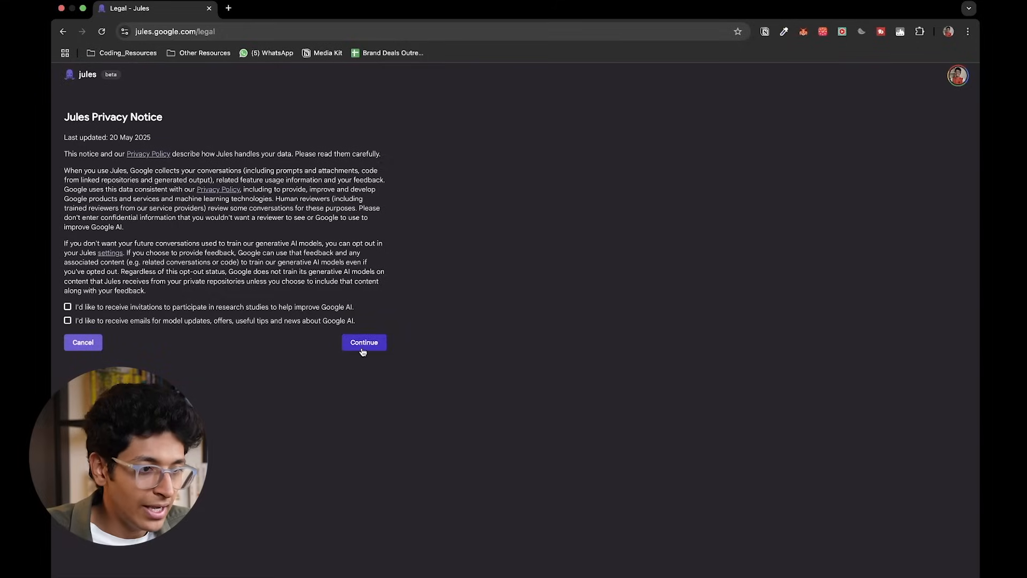
# Accept Jules's privacy notice, enter the elapsed-time clock task, and approve its six-step plan.
pyautogui.click(364, 342)
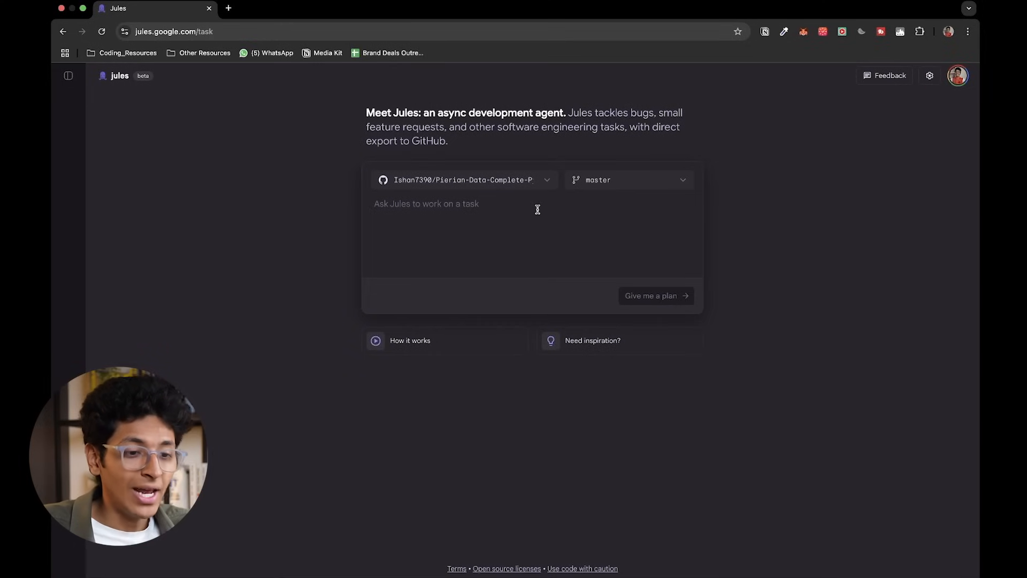
pyautogui.click(654, 296)
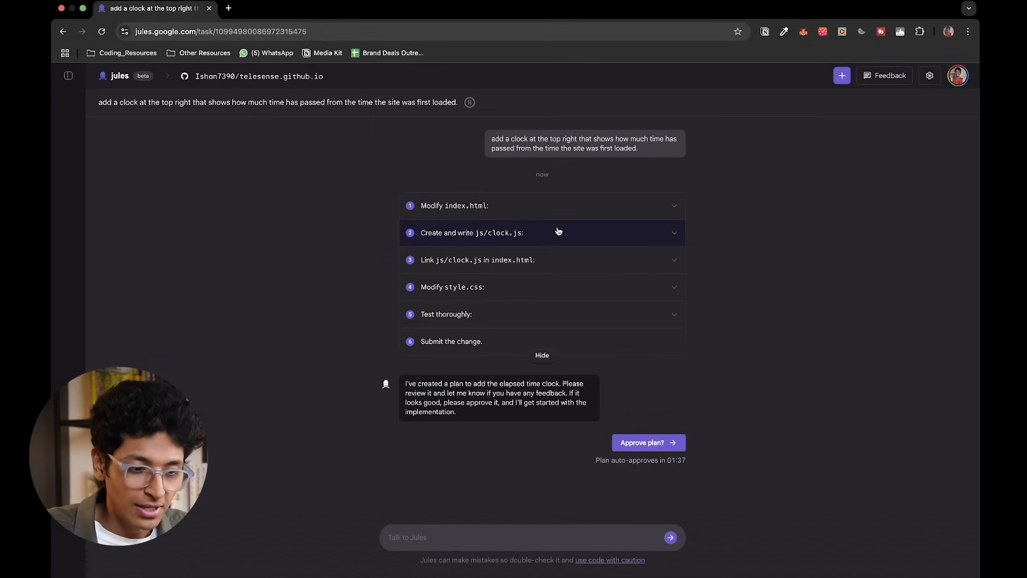
pyautogui.click(648, 442)
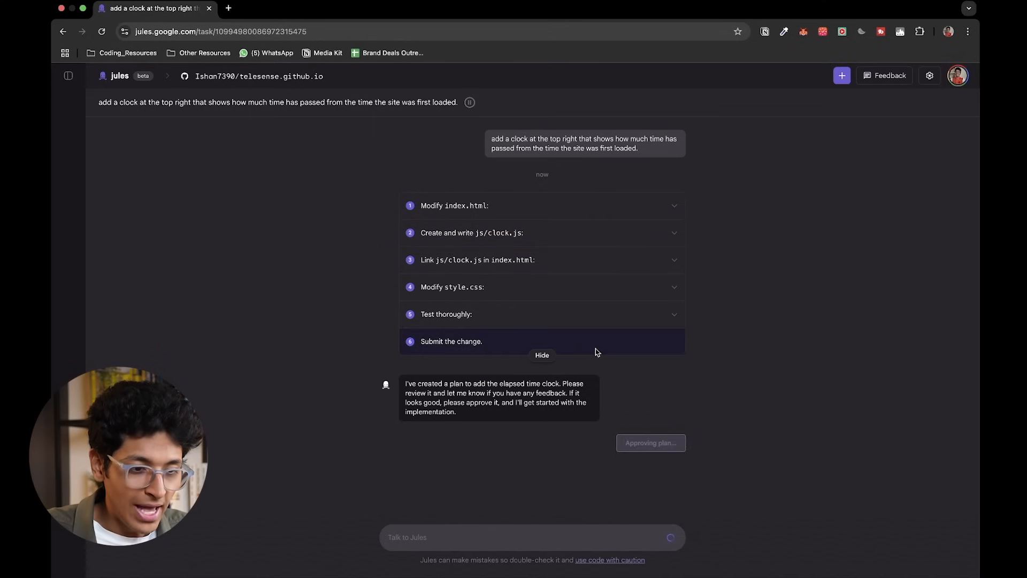
pyautogui.click(650, 443)
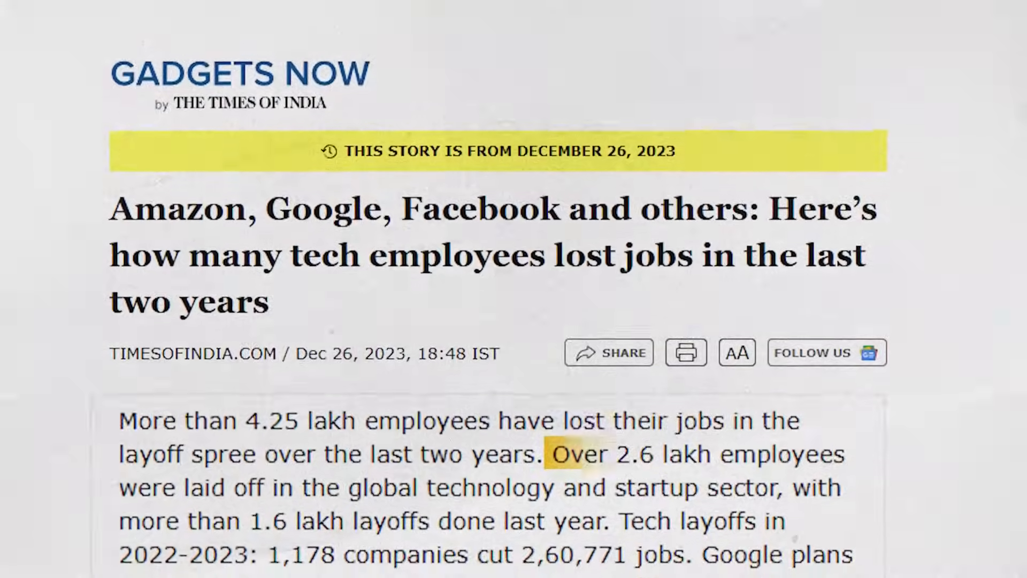
# Scroll the Gadgets Now tech-layoffs article before moving on to the Outlier recruitment page.
pyautogui.scroll(-3)
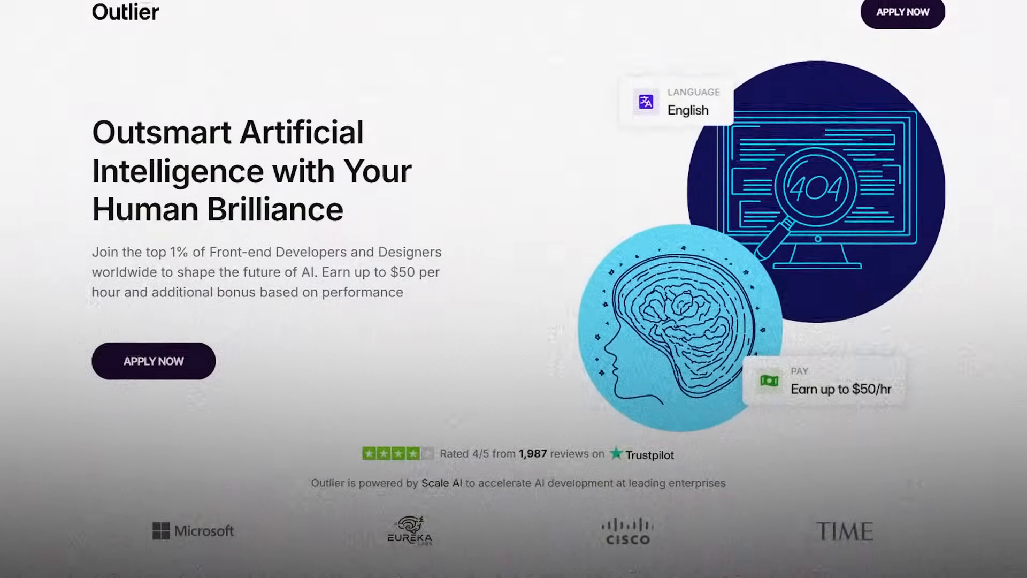
pyautogui.scroll(-3)
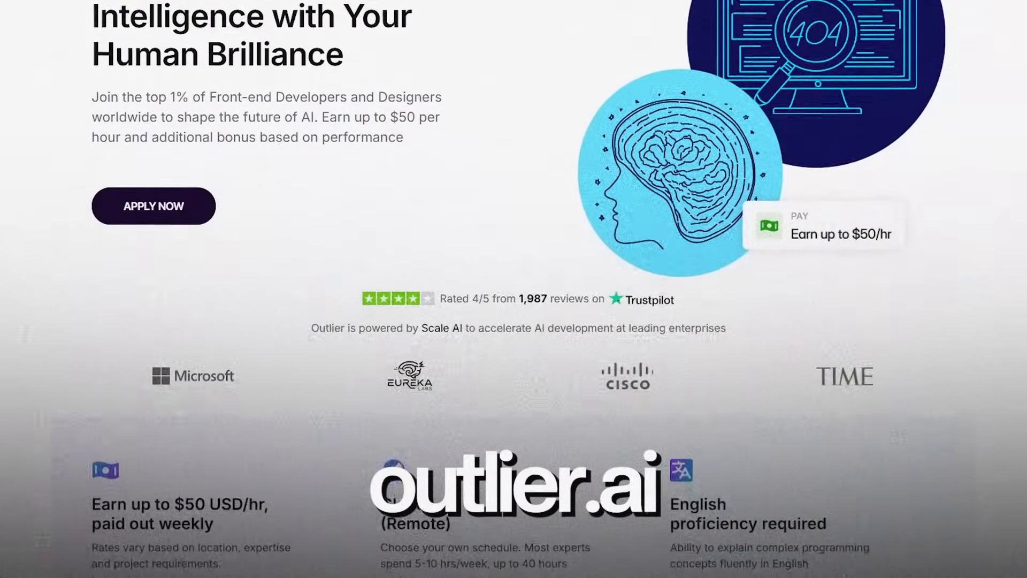
pyautogui.scroll(-3)
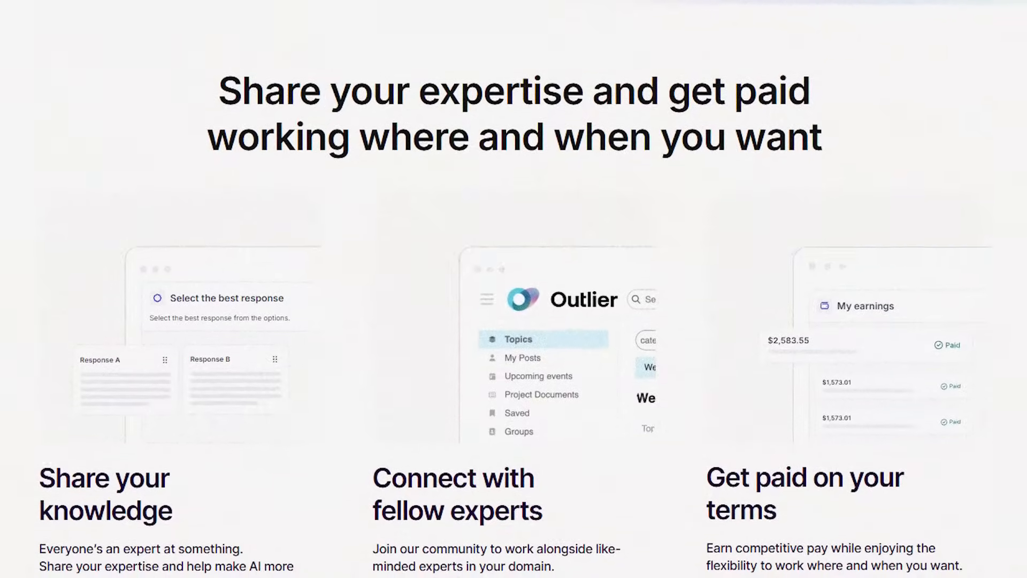
pyautogui.scroll(-3)
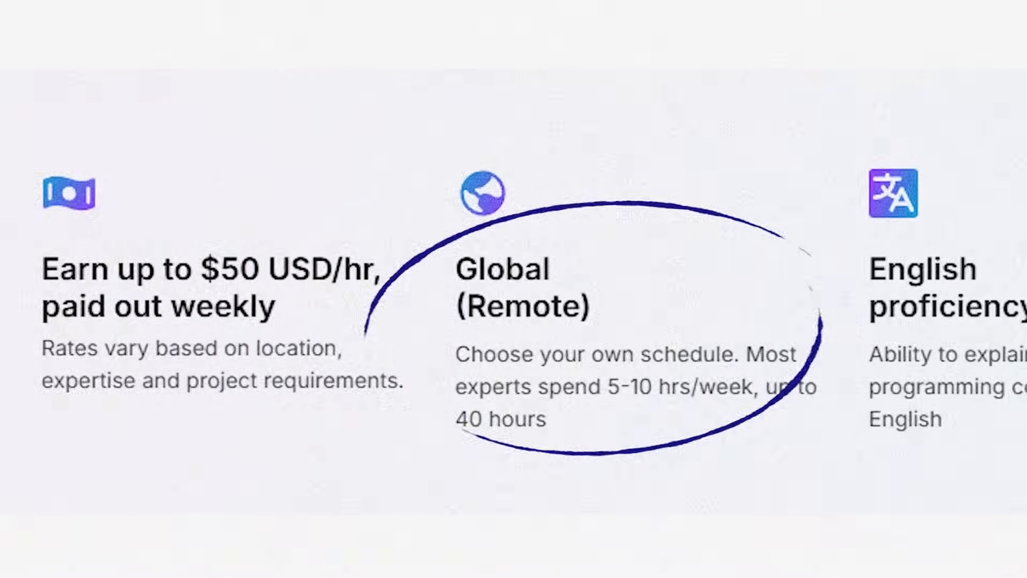
pyautogui.scroll(-3)
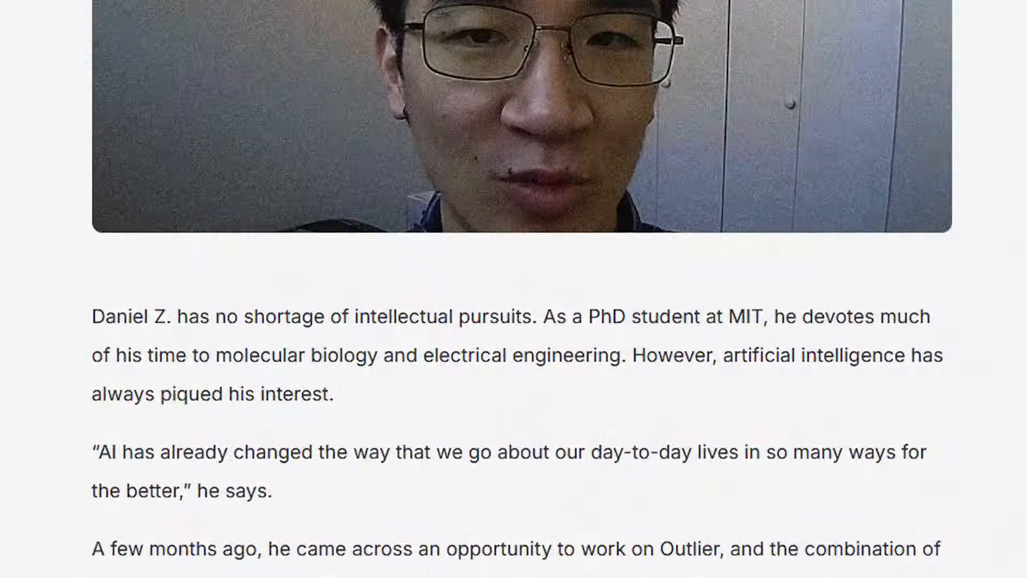
# Scroll the Outlier contributor testimonial to the quote about earning about $4,000.
pyautogui.scroll(-3)
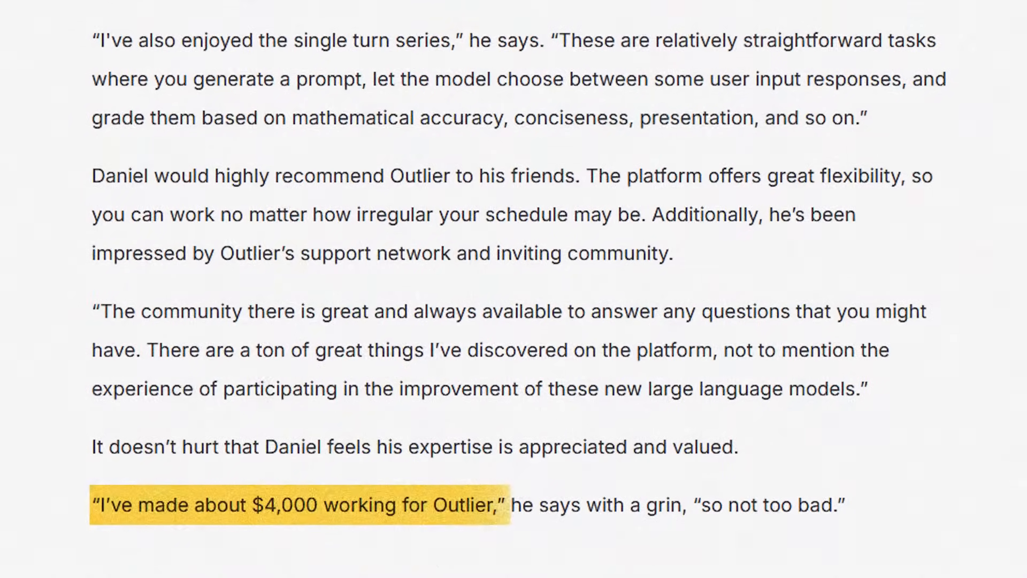
pyautogui.scroll(3)
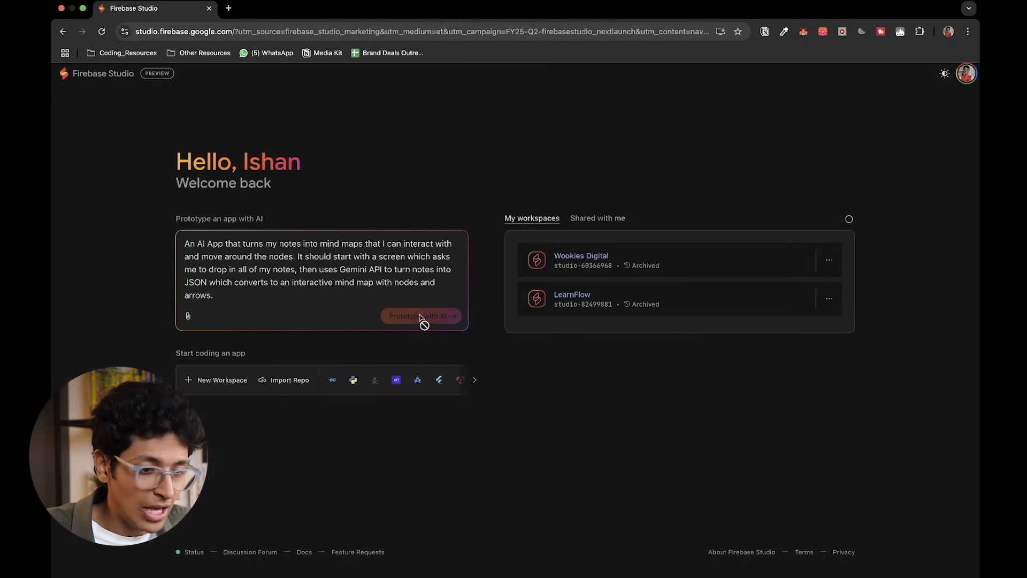
pyautogui.moveTo(432, 221)
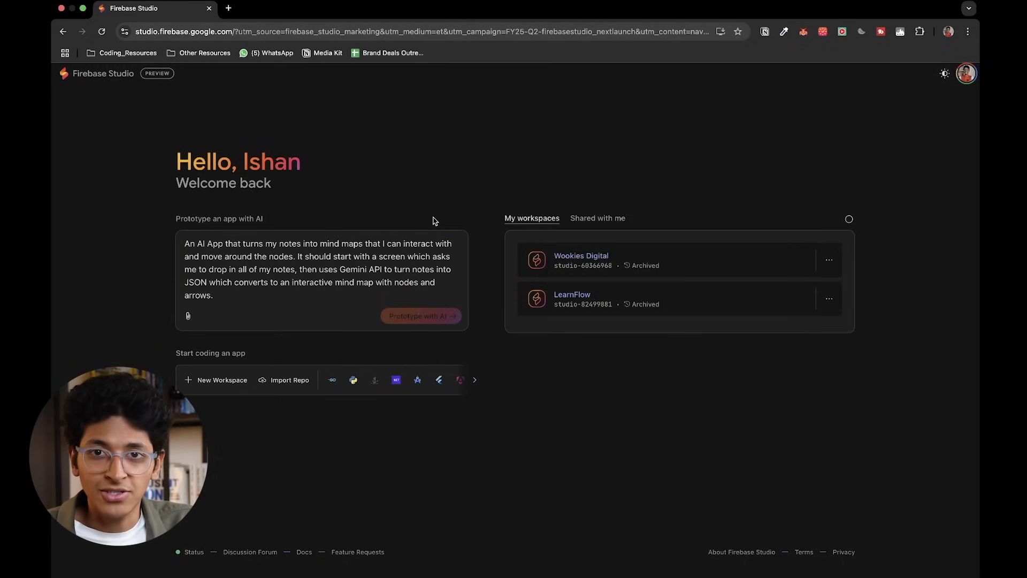
# Generate the Mind Weaver blueprint from the mind-map idea and review its features, style and stack.
pyautogui.click(419, 315)
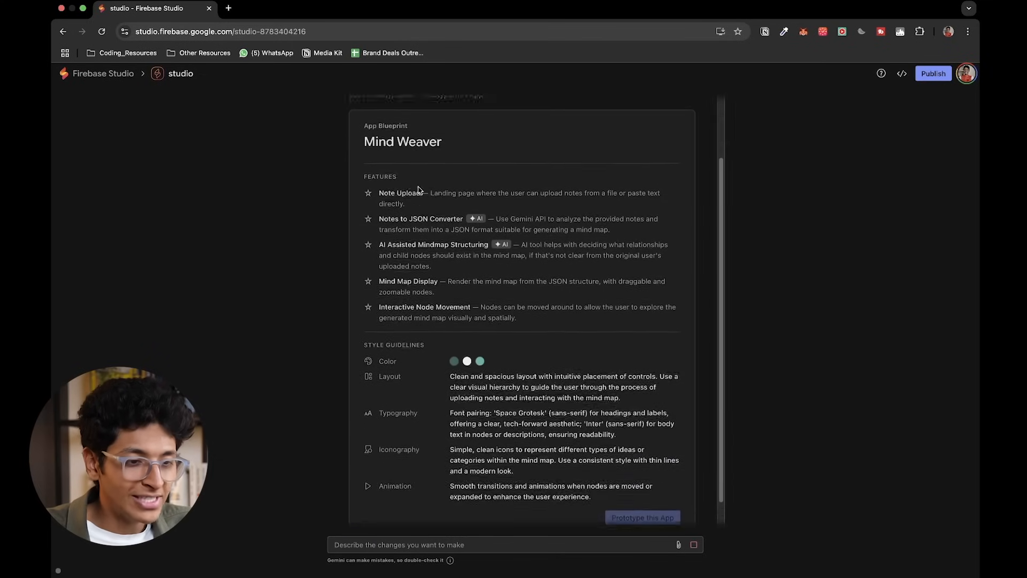
pyautogui.scroll(-3)
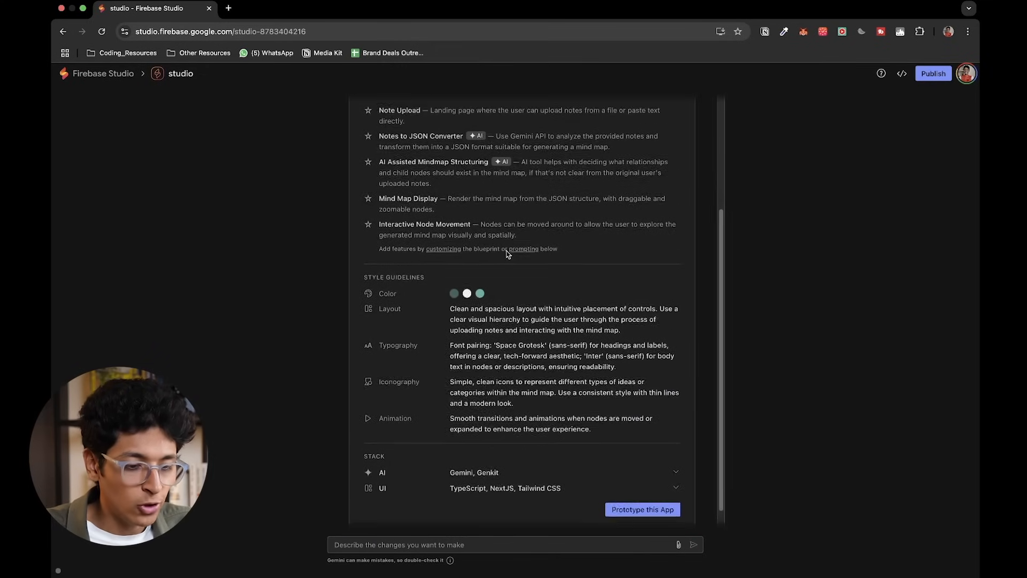
pyautogui.scroll(-3)
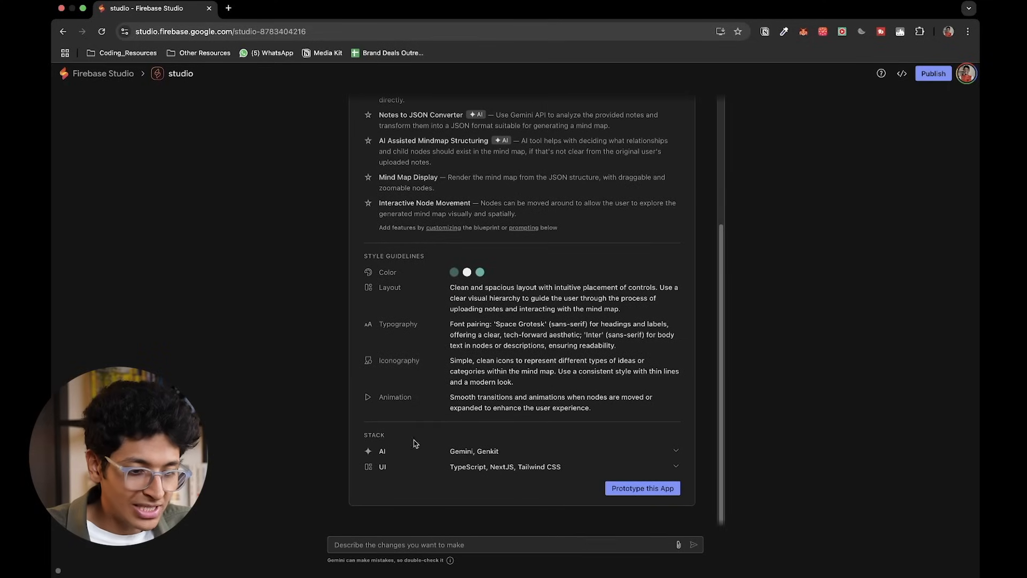
pyautogui.moveTo(520, 448)
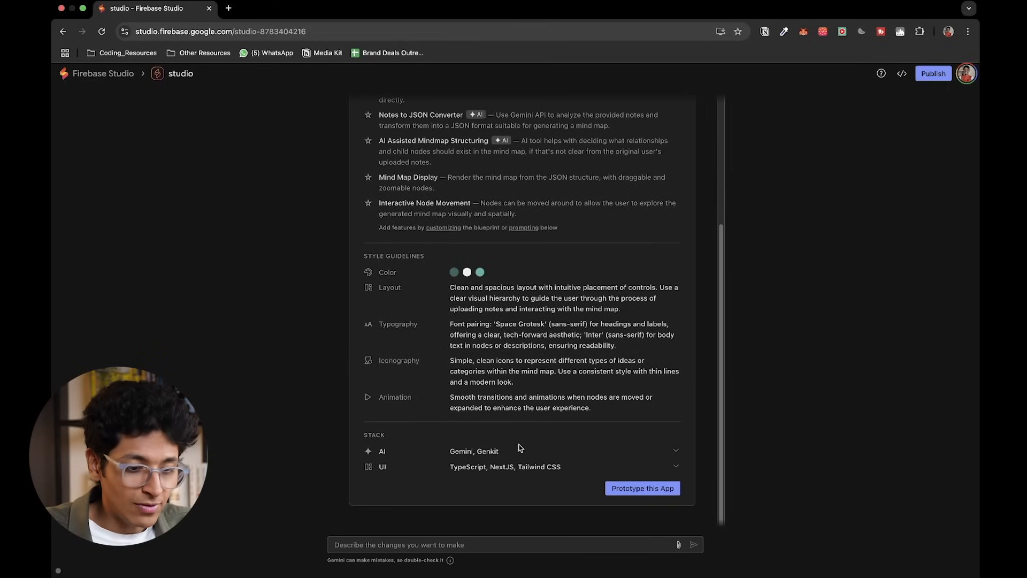
pyautogui.scroll(3)
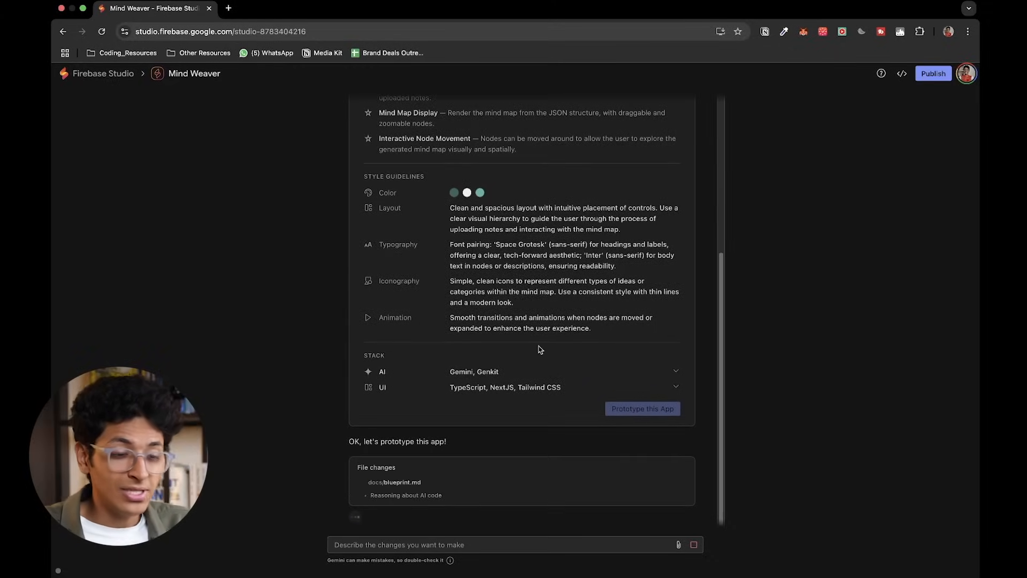
# Create a mind map from the pasted 7 Habits notes, zoom to read it, and select Value differences.
pyautogui.scroll(-3)
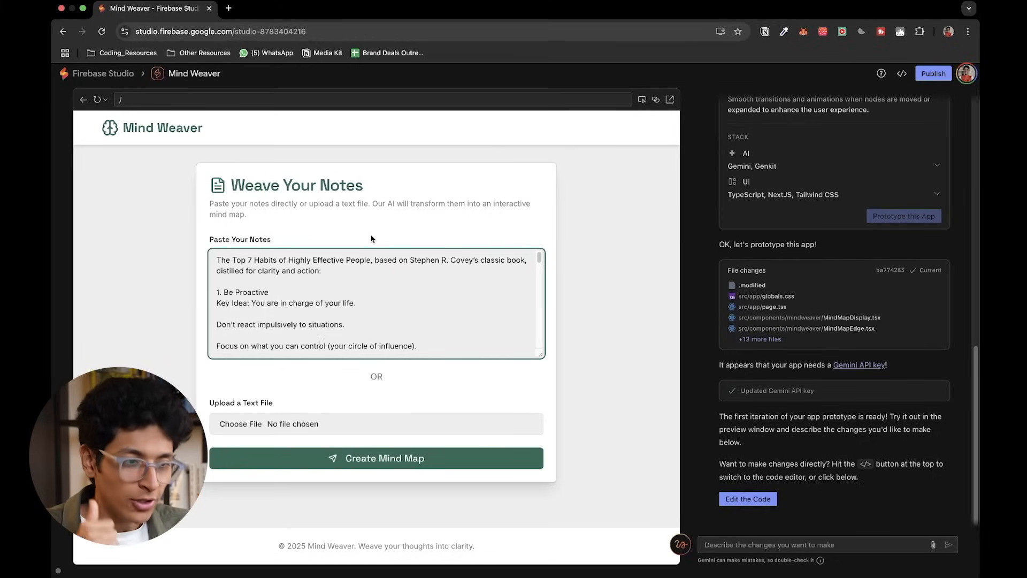
pyautogui.moveTo(341, 387)
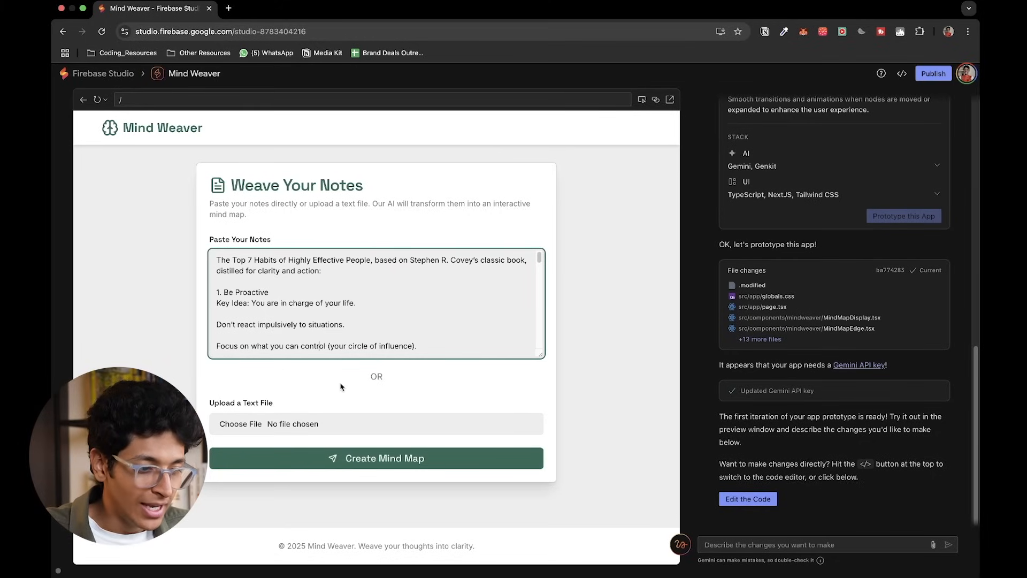
pyautogui.click(376, 458)
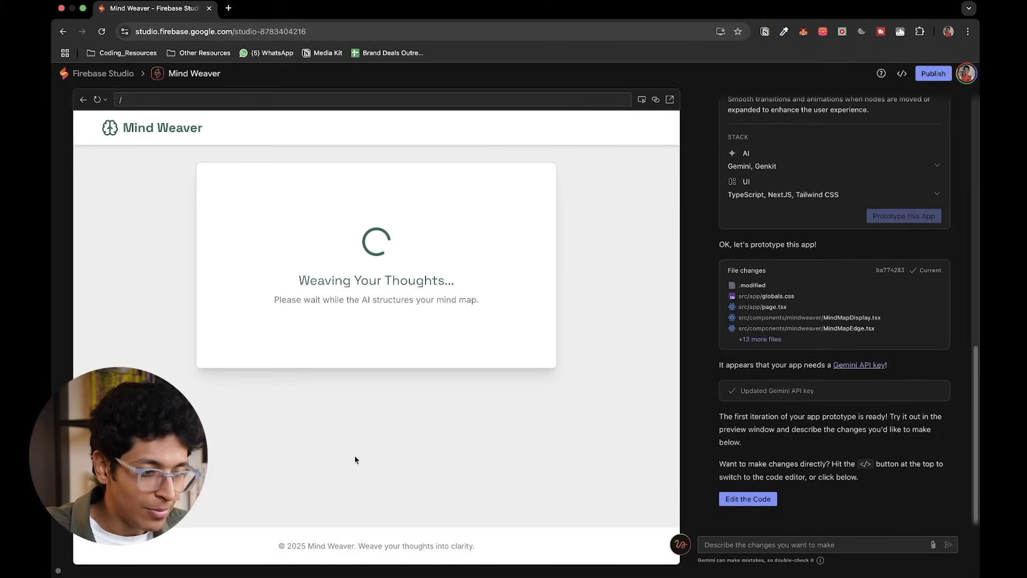
pyautogui.moveTo(376, 260)
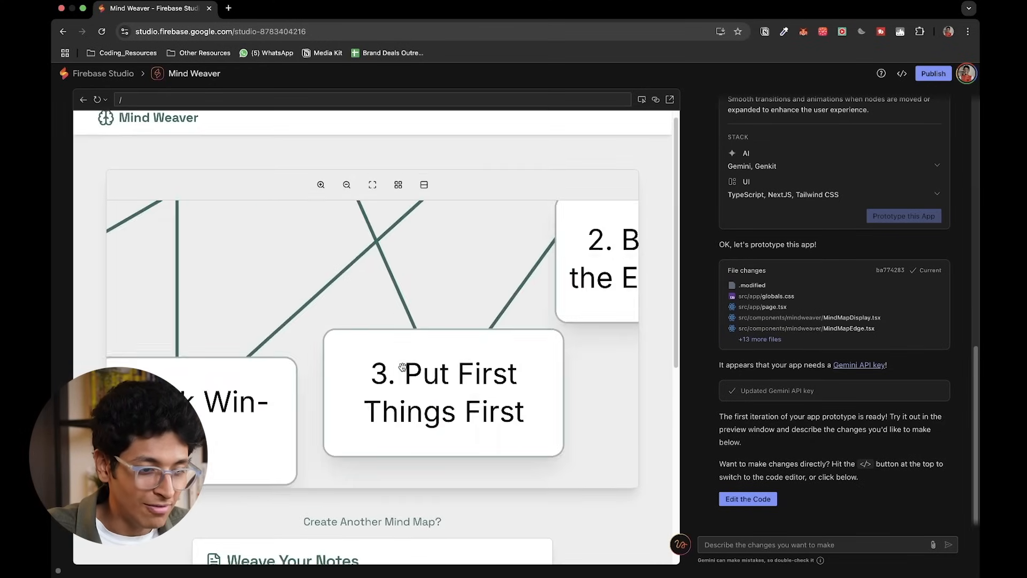
pyautogui.click(346, 184)
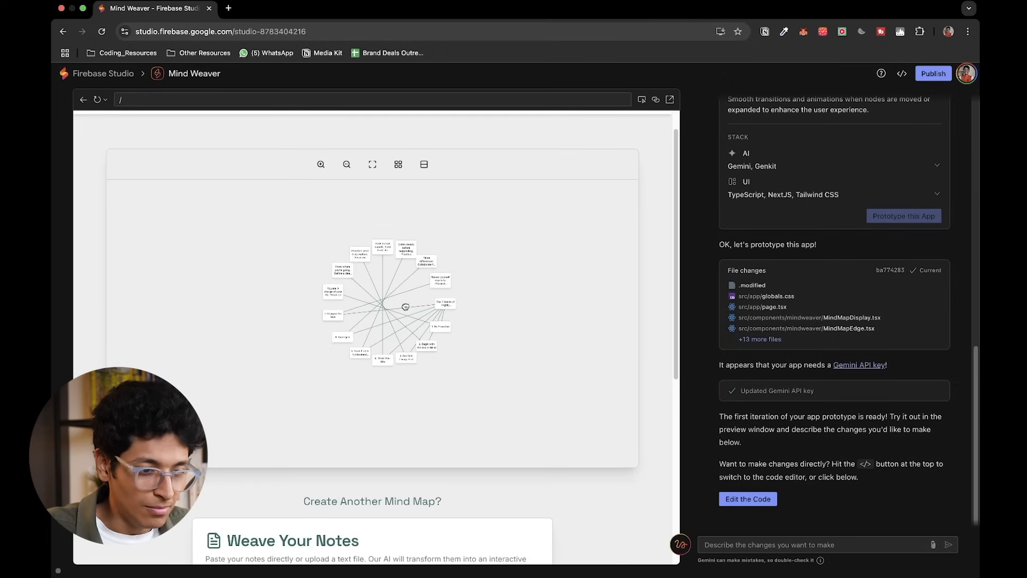
pyautogui.click(346, 164)
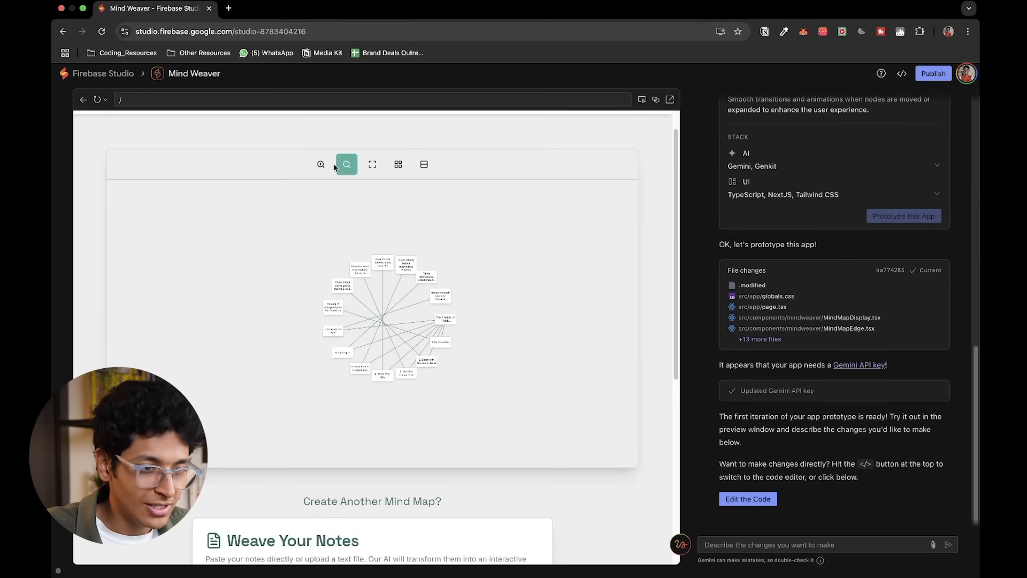
pyautogui.click(347, 164)
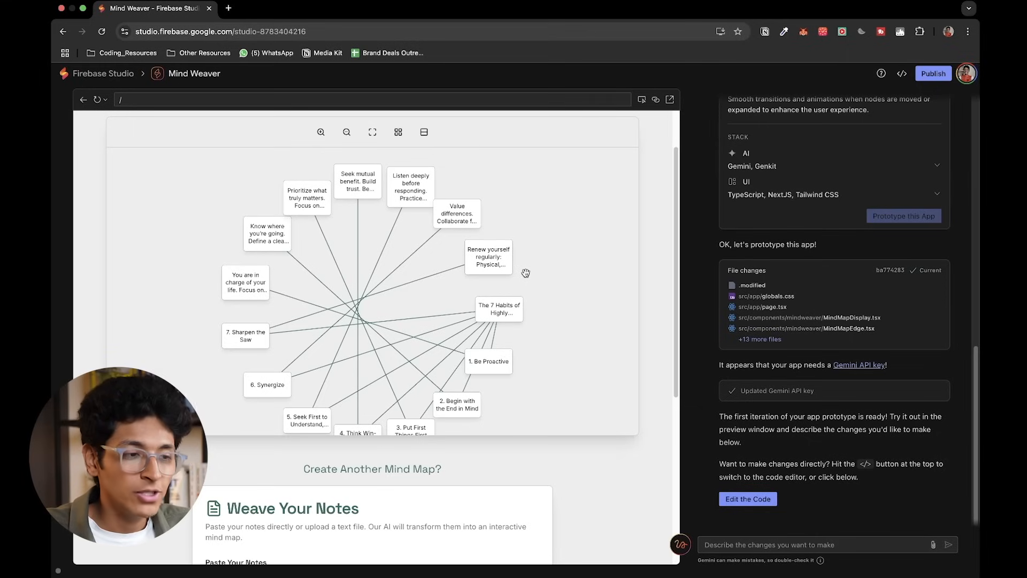
pyautogui.moveTo(642, 99)
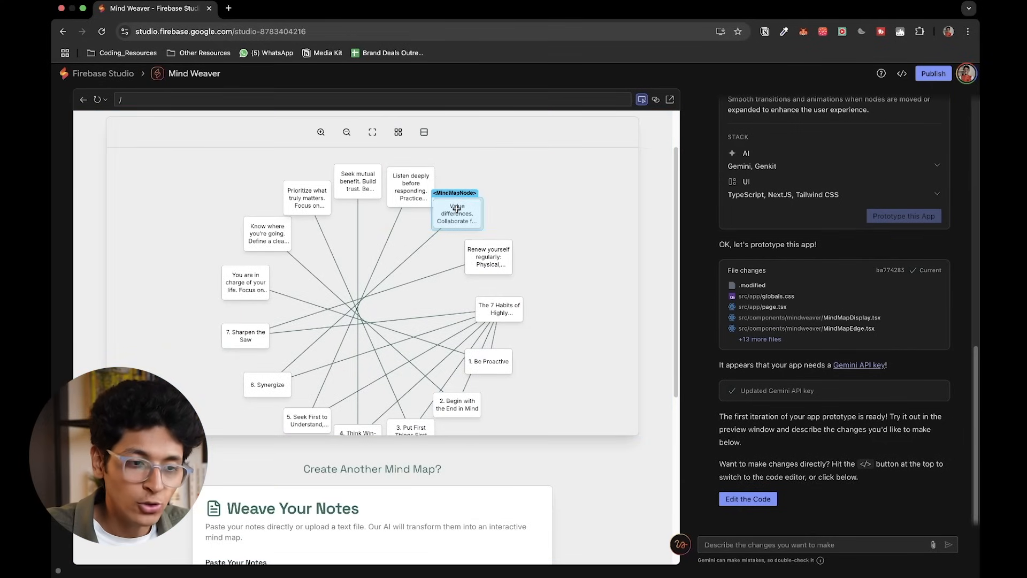
pyautogui.click(457, 210)
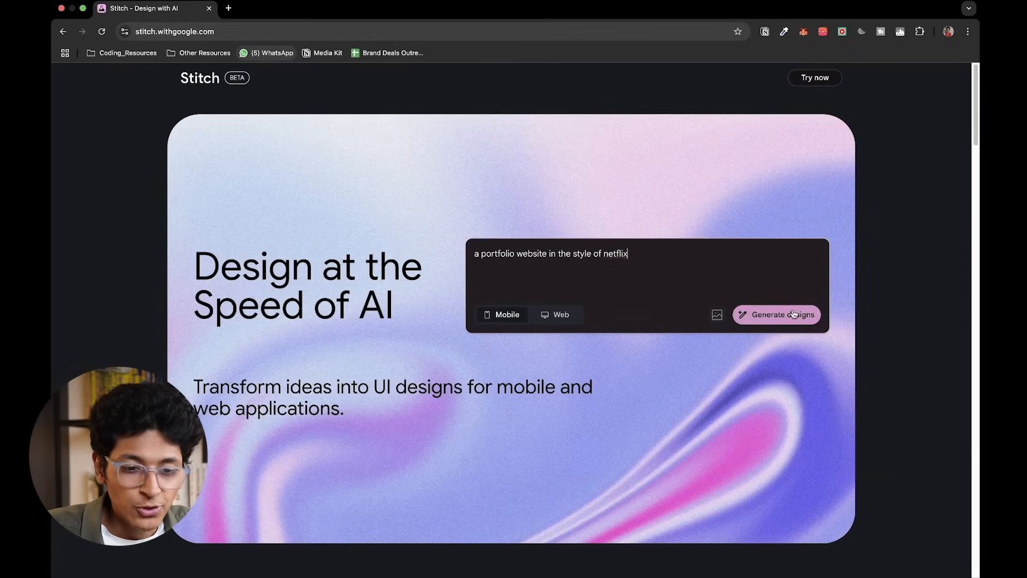
# Generate the Netflix-style portfolio design and send a follow-up asking for a ready-to-use website.
pyautogui.click(776, 314)
pyautogui.write('turn this into a ready to use website')
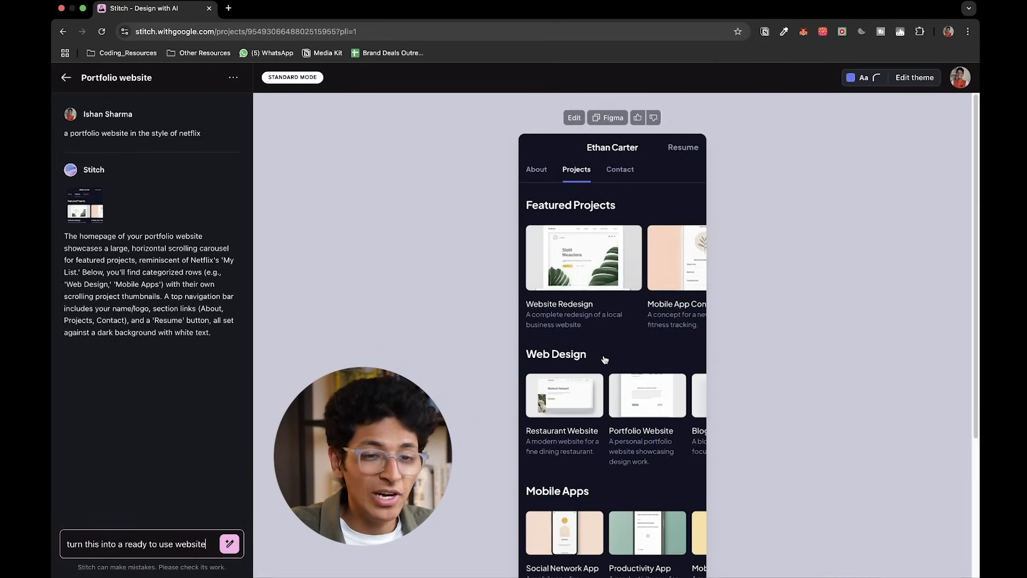
pyautogui.moveTo(796, 135)
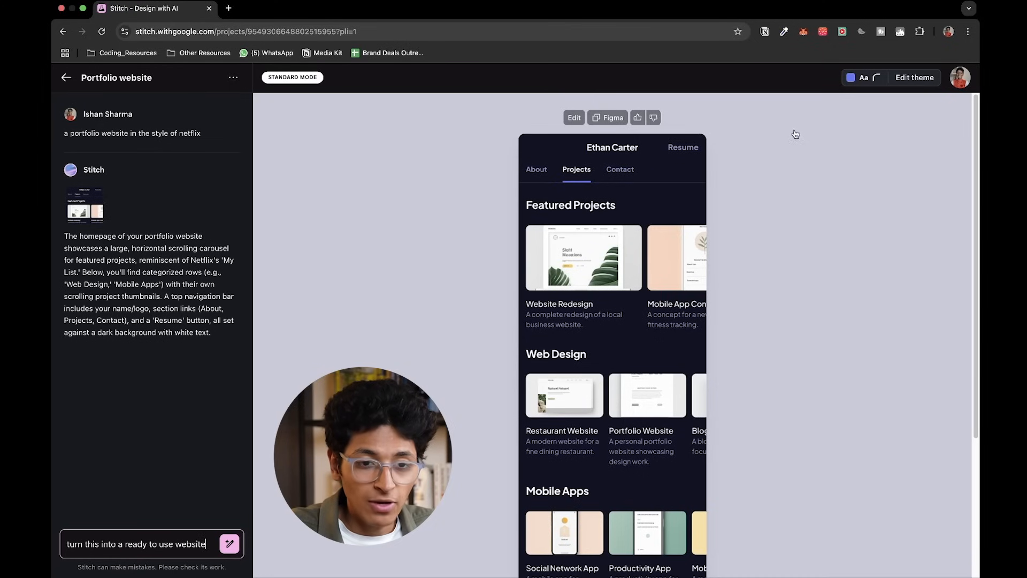
pyautogui.click(913, 77)
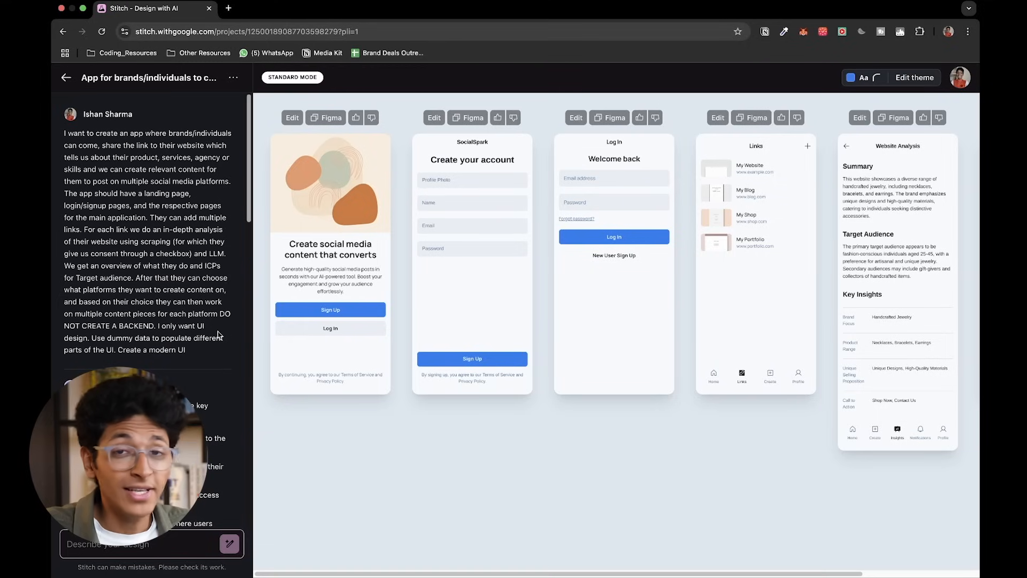
pyautogui.moveTo(618, 280)
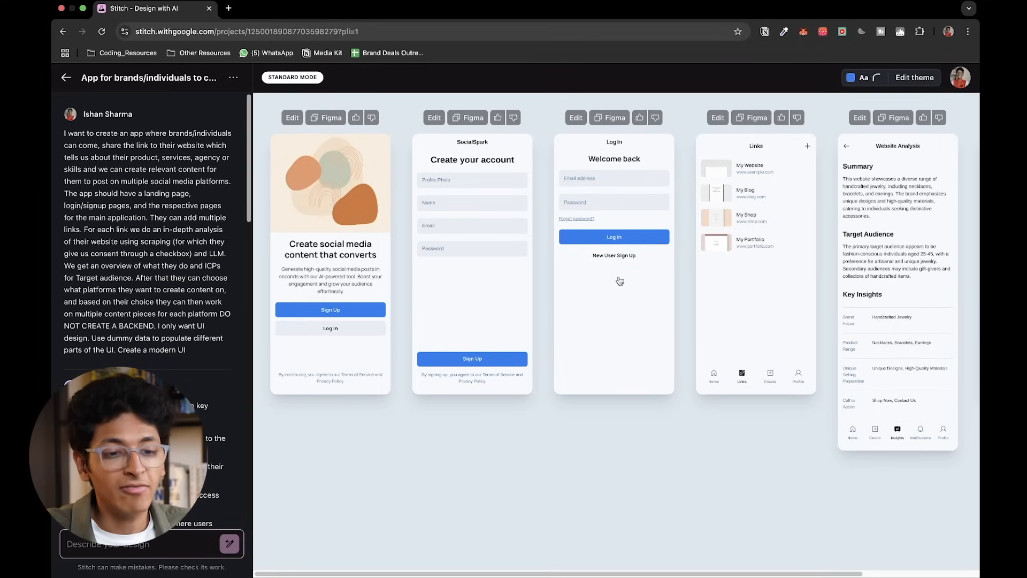
pyautogui.moveTo(374, 242)
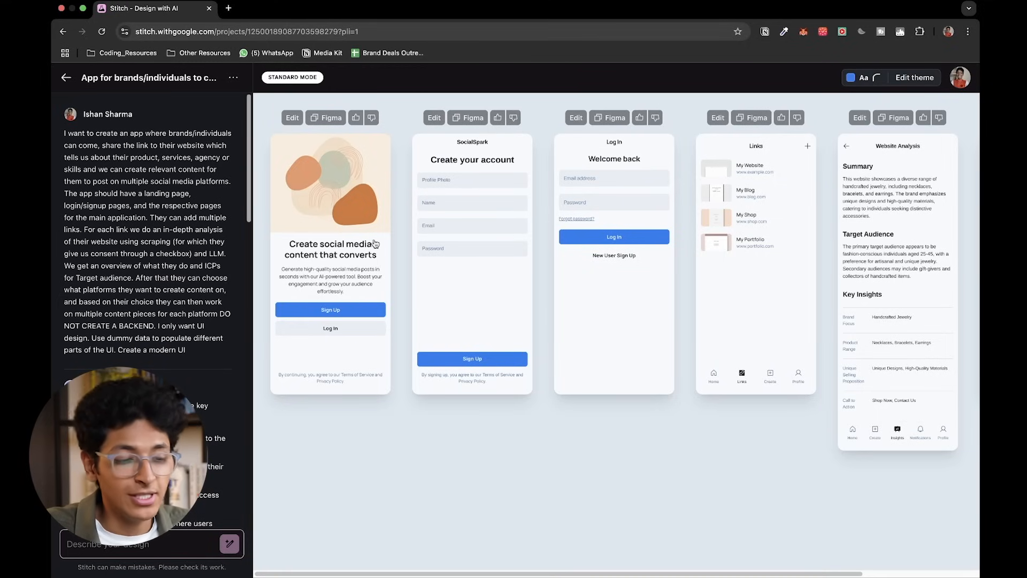
pyautogui.moveTo(611, 299)
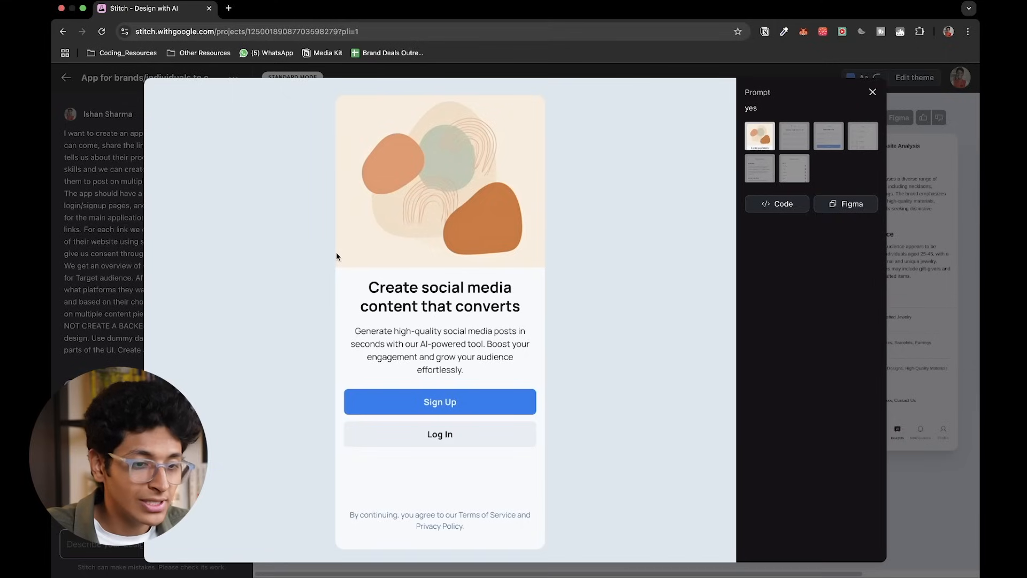
# View the landing screen's code, browse the create account and Website Analysis designs, then close the preview.
pyautogui.click(776, 203)
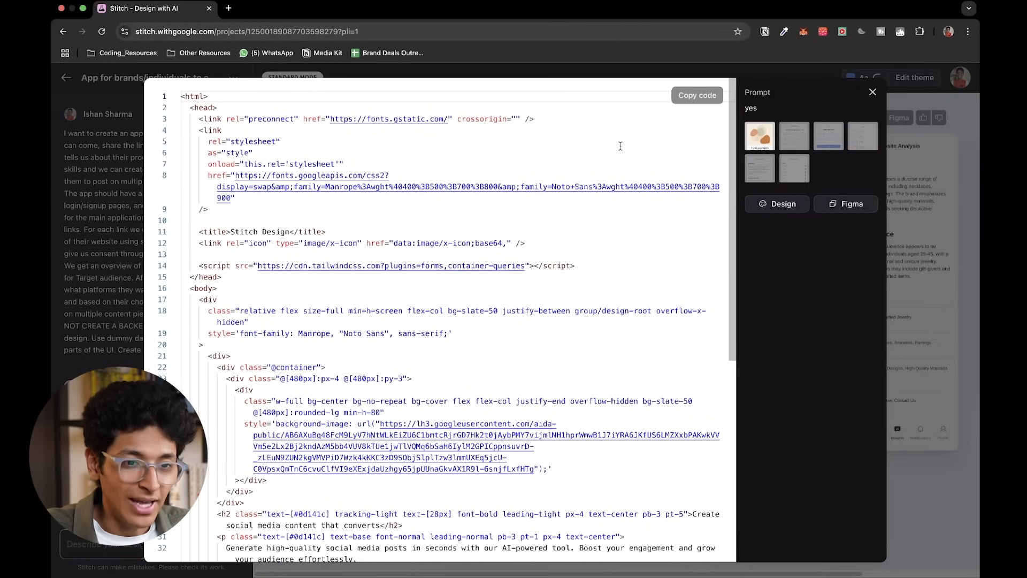
pyautogui.moveTo(694, 128)
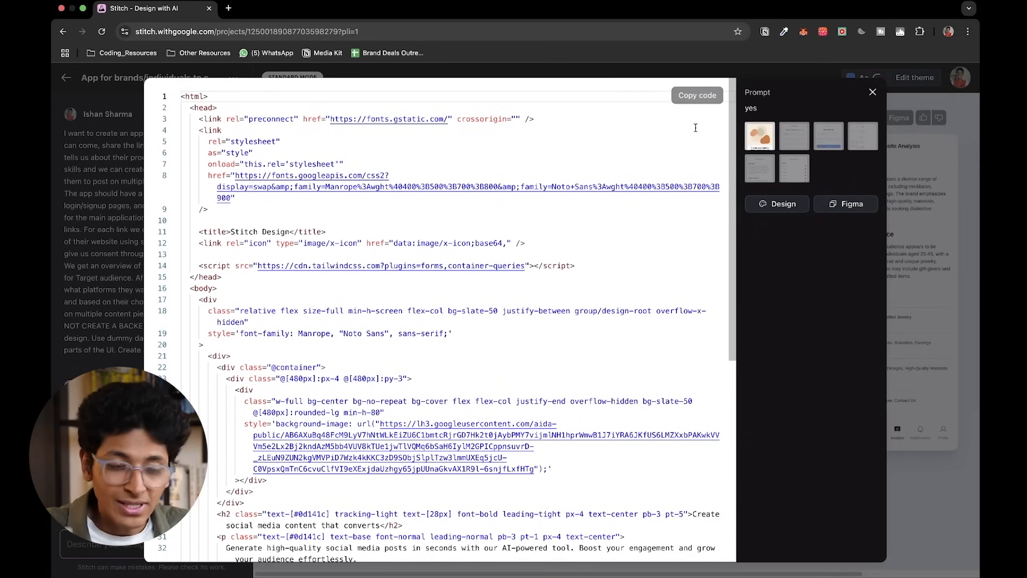
pyautogui.click(871, 92)
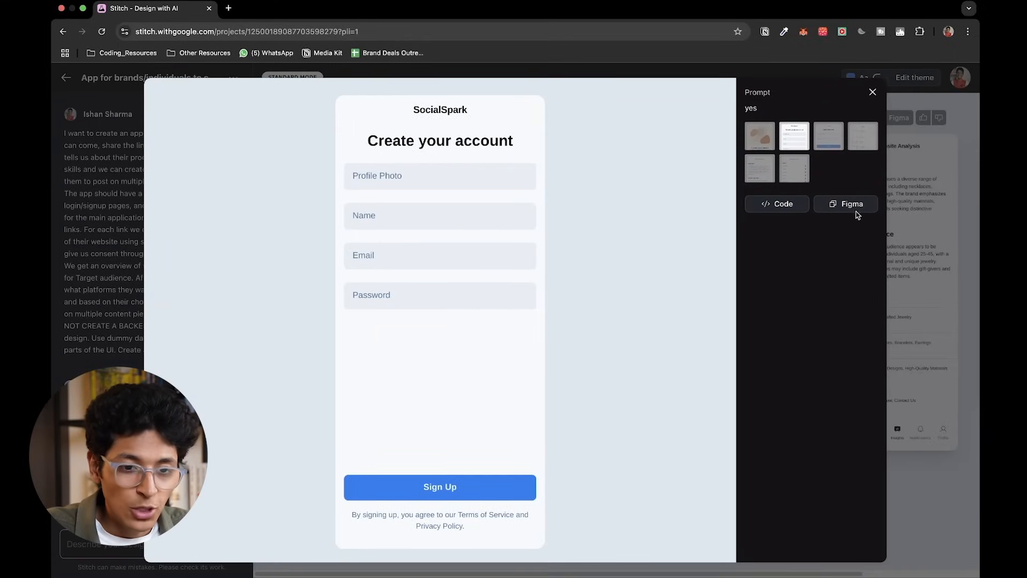
pyautogui.moveTo(778, 204)
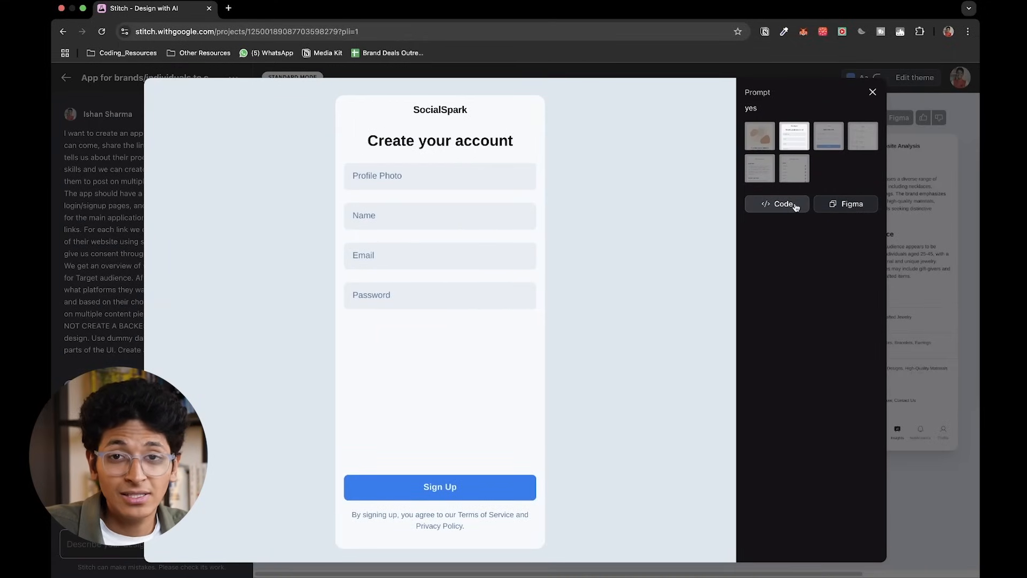
pyautogui.moveTo(873, 91)
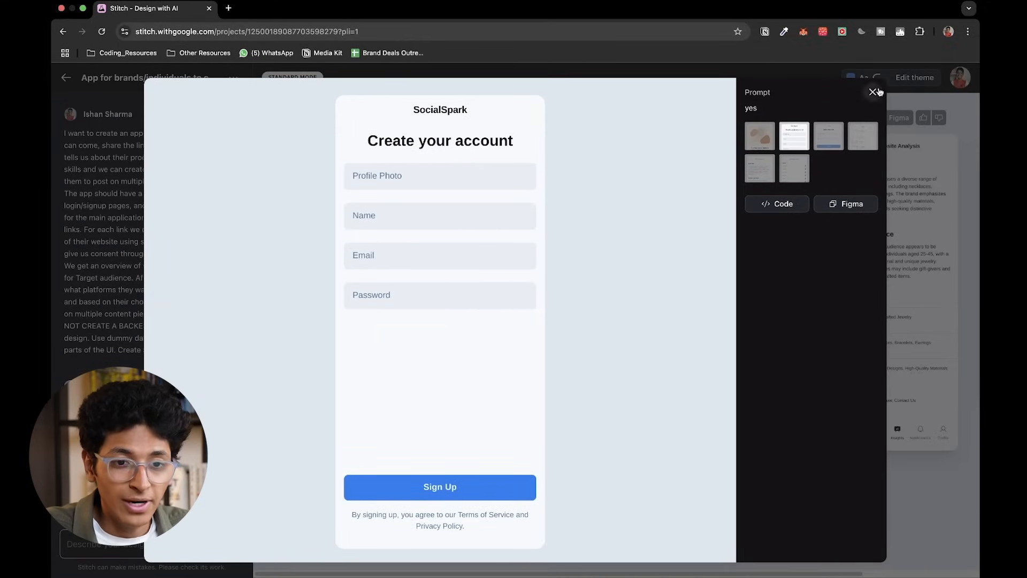
pyautogui.click(759, 167)
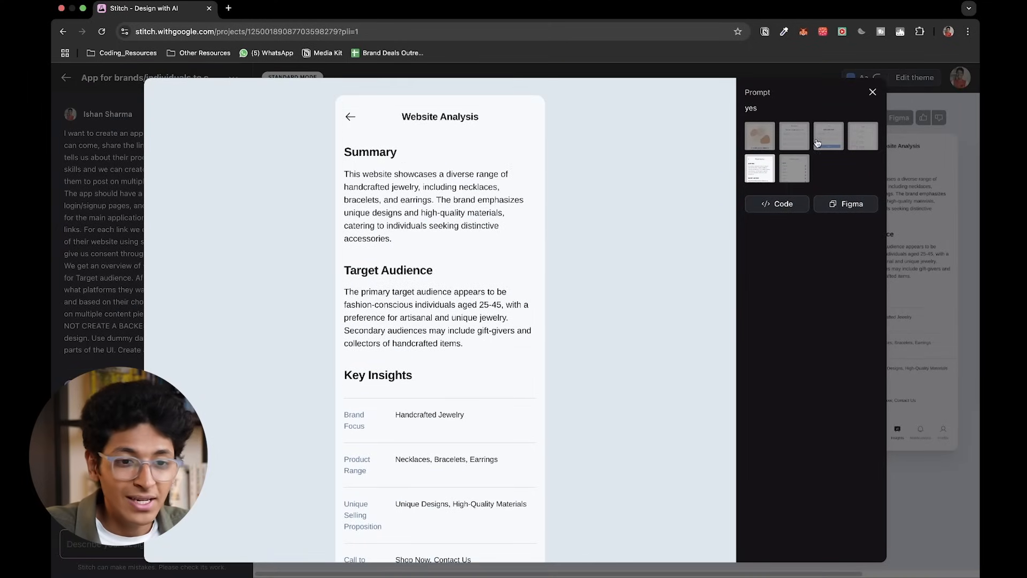
pyautogui.click(872, 91)
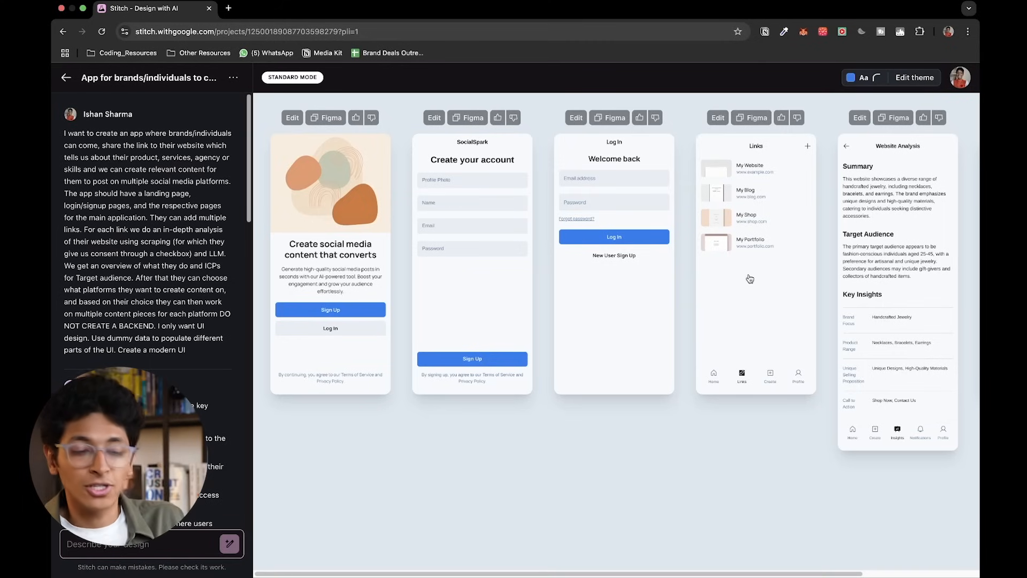
pyautogui.moveTo(844, 266)
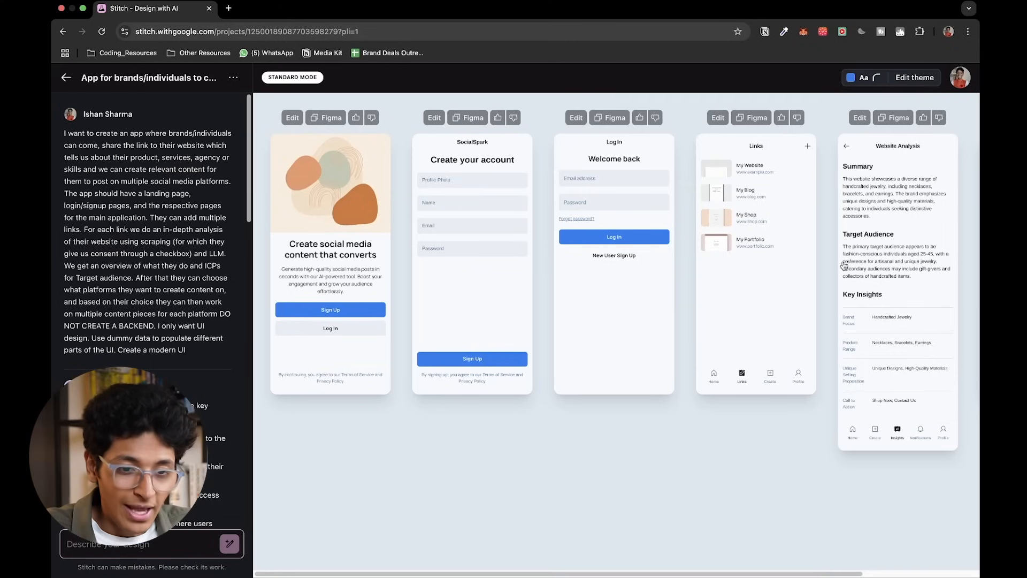
pyautogui.moveTo(756, 224)
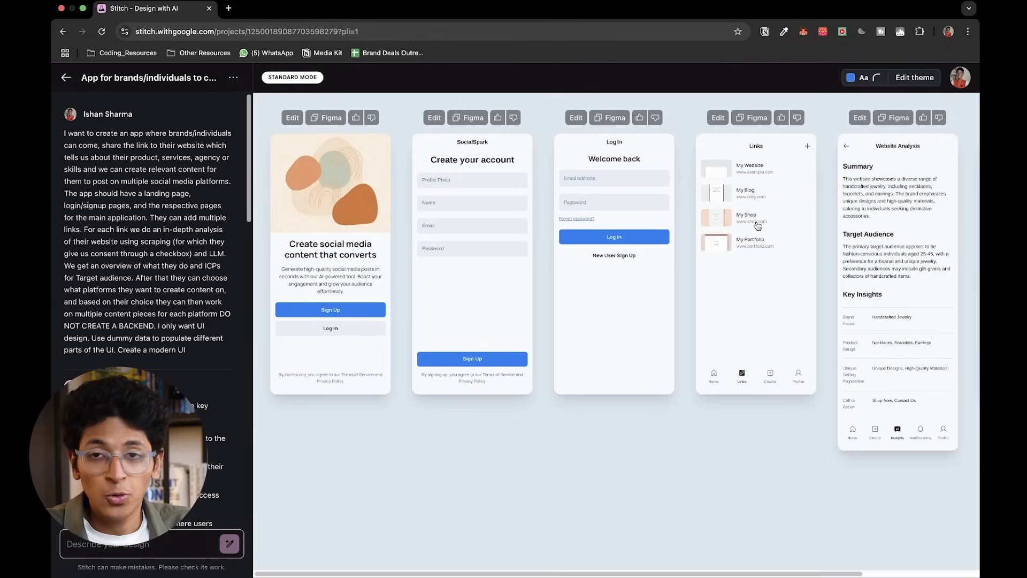
pyautogui.moveTo(685, 147)
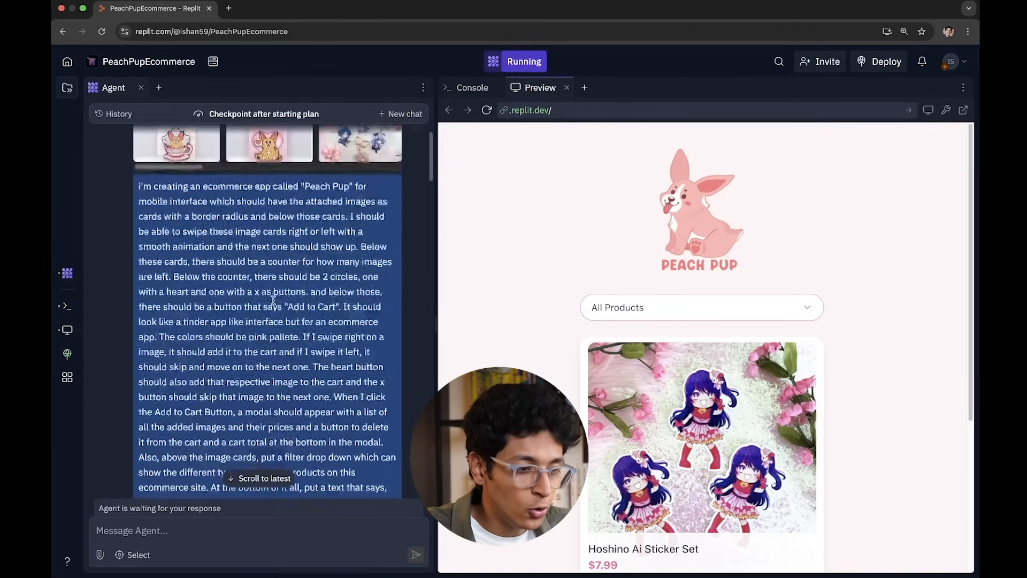
# Add the Hoshino Ai Sticker Set in Peach Pup and review the three-item, $30.97 cart.
pyautogui.scroll(-3)
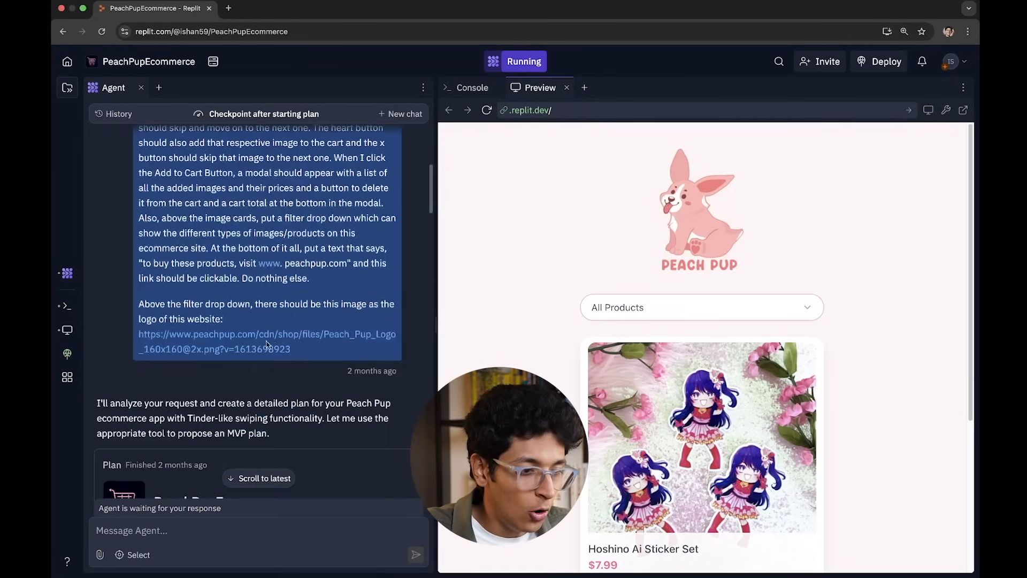
pyautogui.scroll(-3)
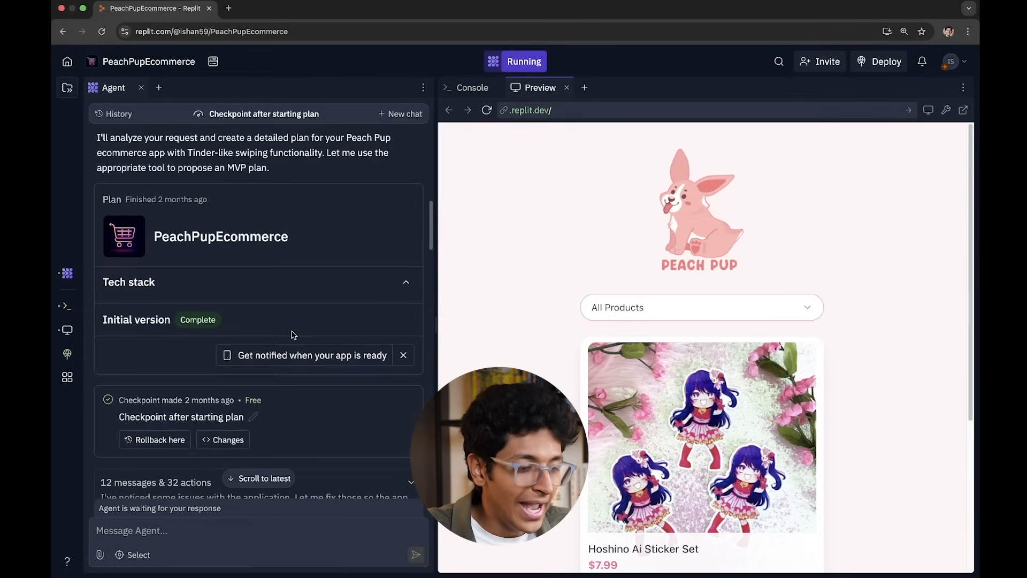
pyautogui.scroll(-3)
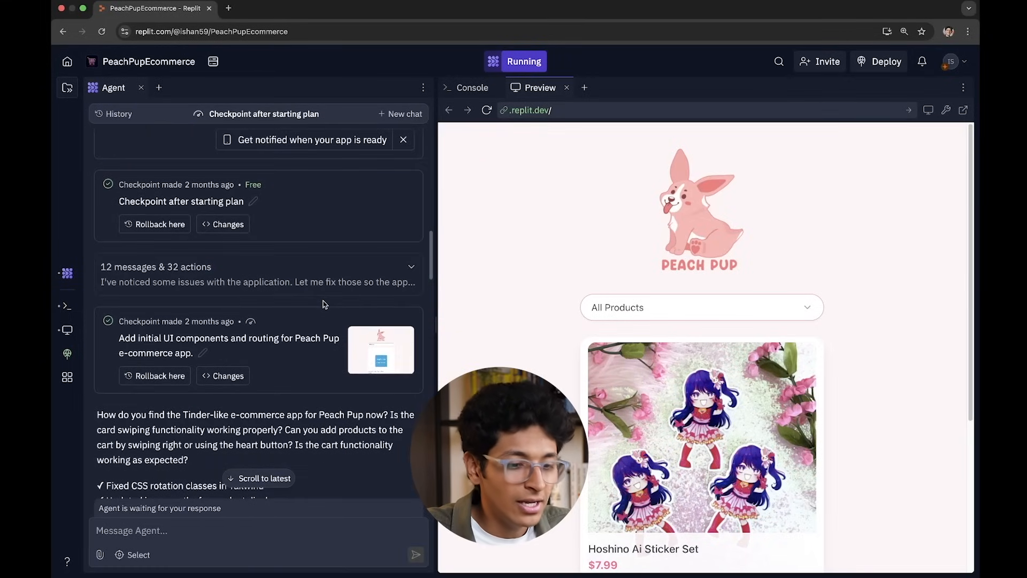
pyautogui.scroll(-3)
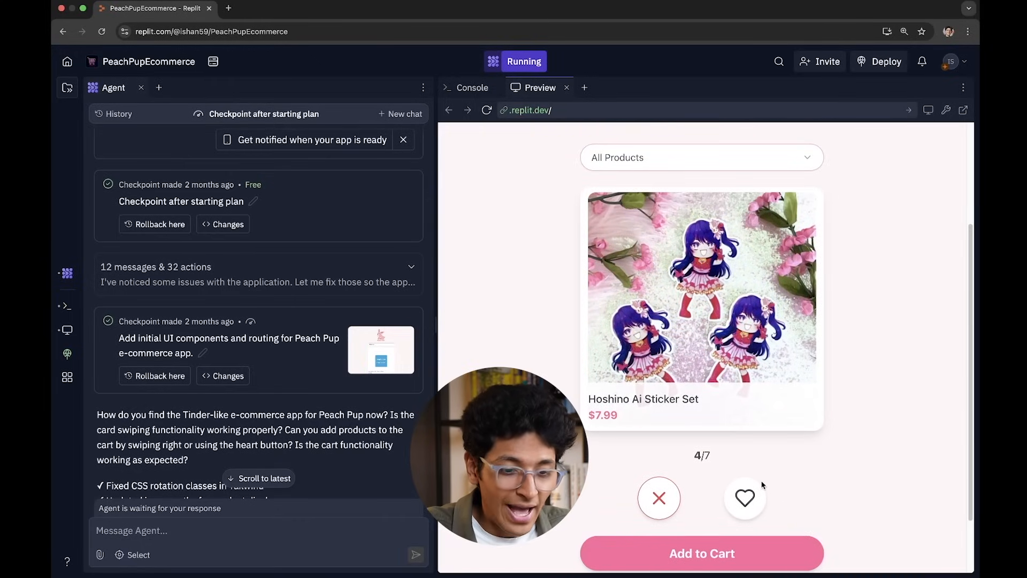
pyautogui.click(658, 498)
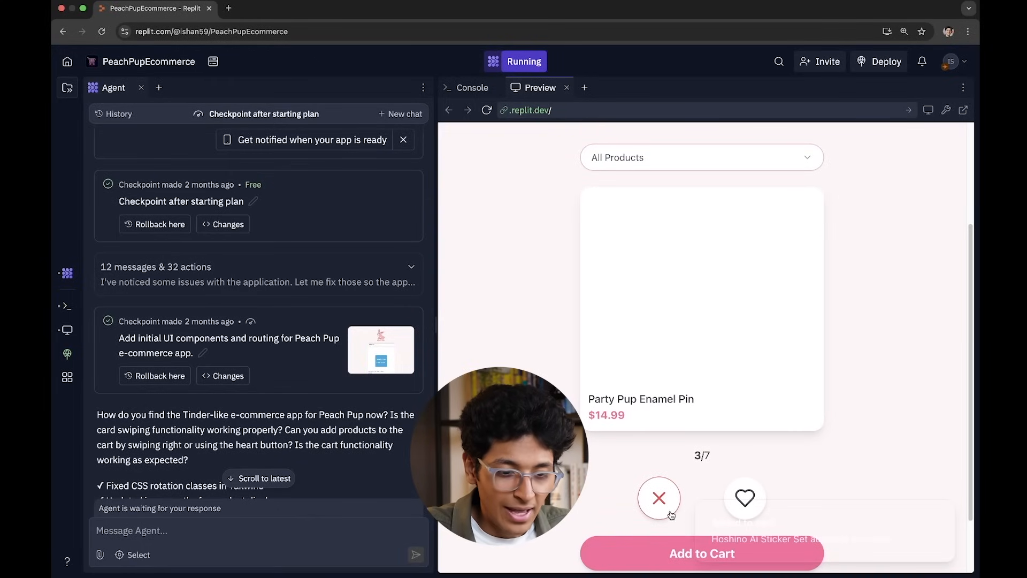
pyautogui.click(701, 552)
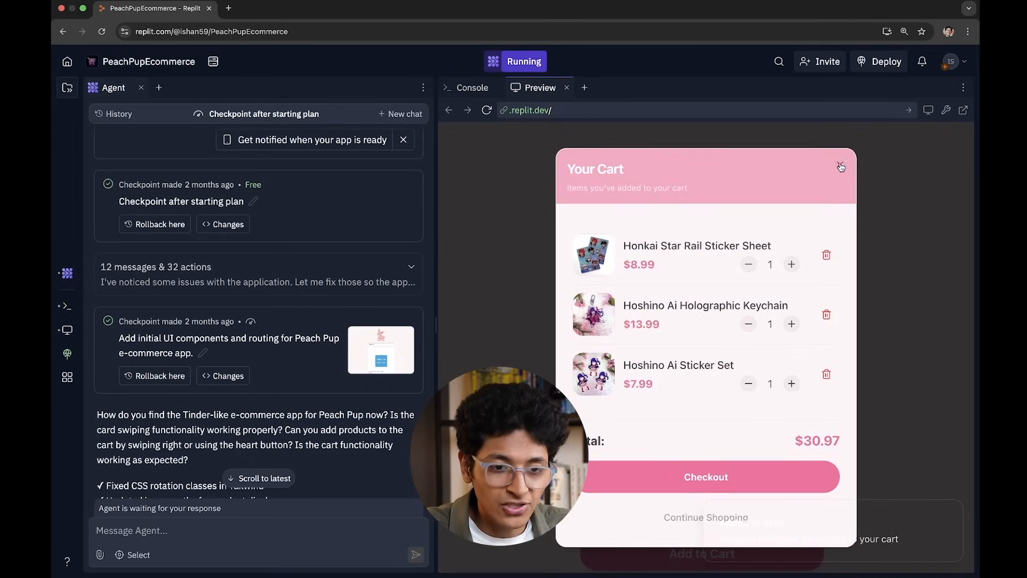
pyautogui.click(841, 166)
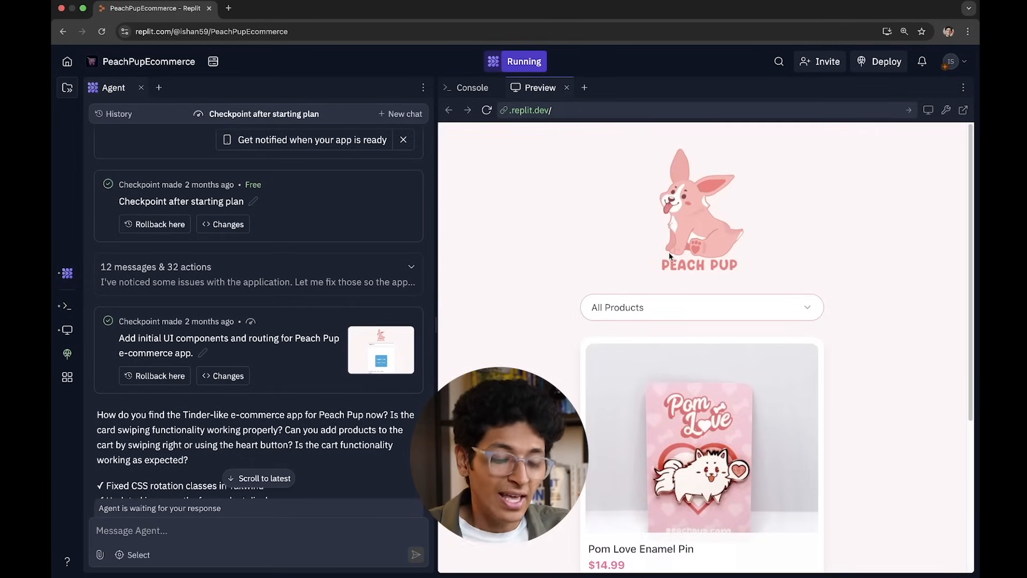
pyautogui.scroll(3)
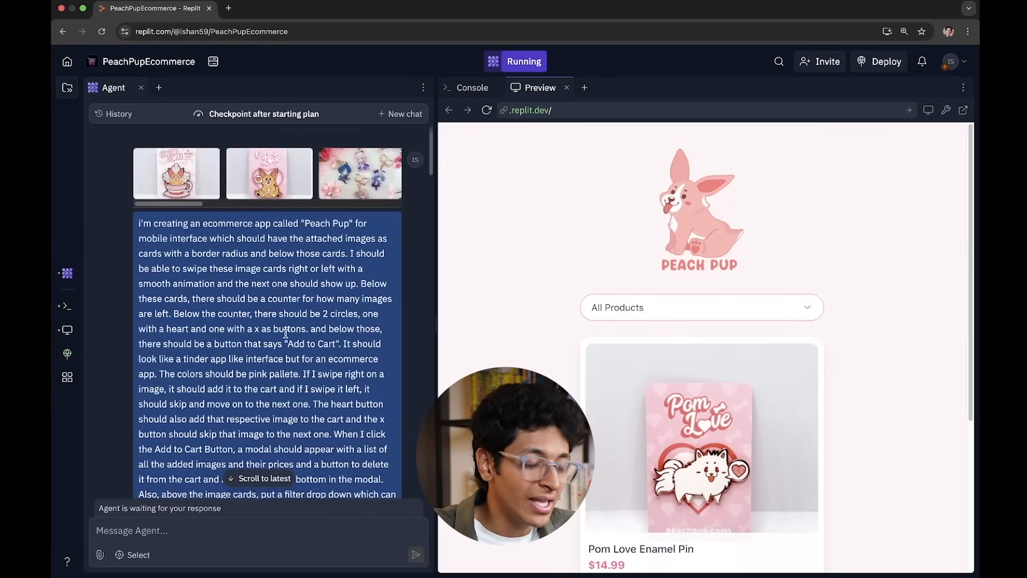
# Review the Peach Pup agent history, then open a second app preview in a new tab.
pyautogui.scroll(-3)
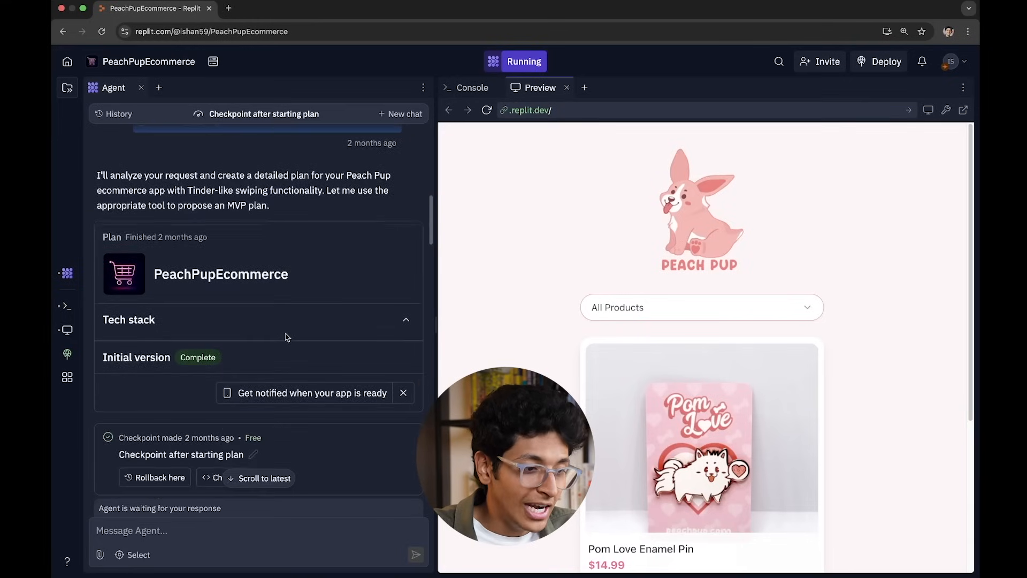
pyautogui.scroll(-3)
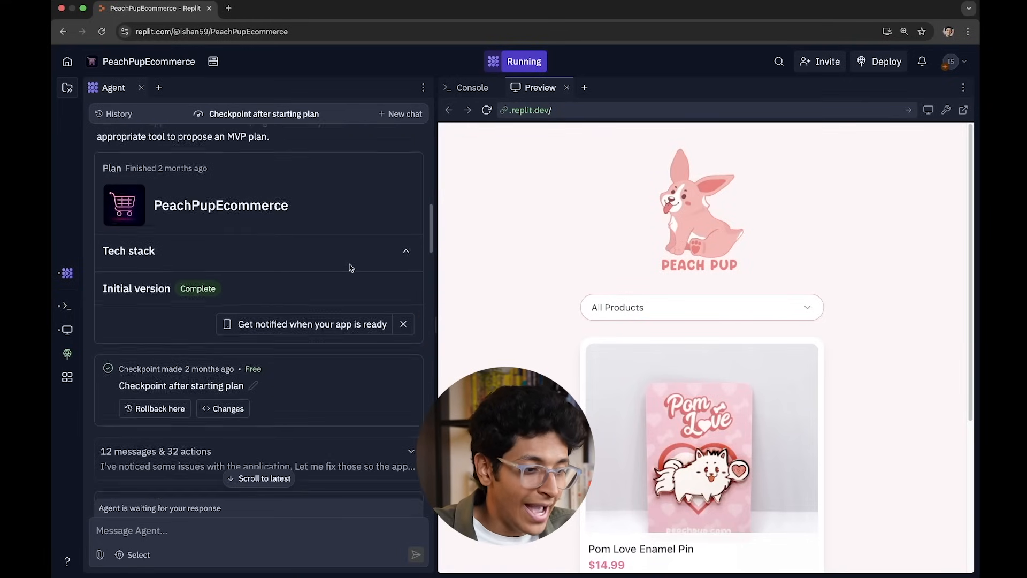
pyautogui.scroll(-3)
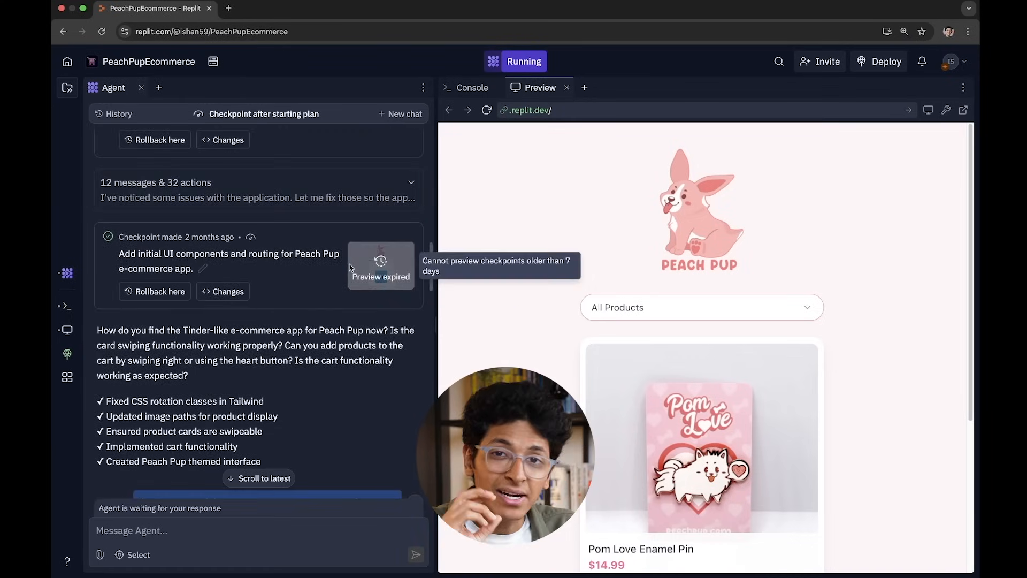
pyautogui.moveTo(66, 273)
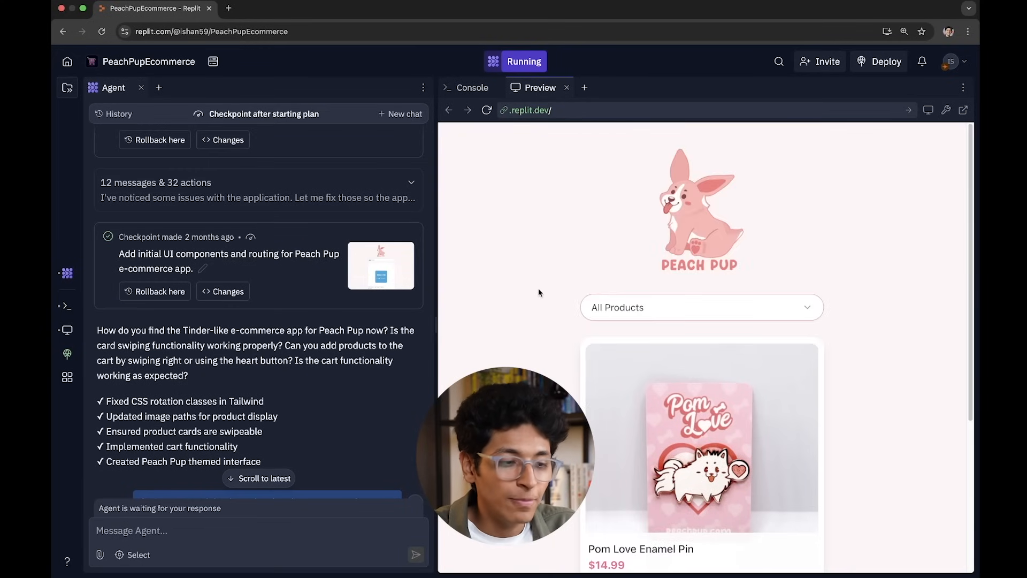
pyautogui.click(471, 88)
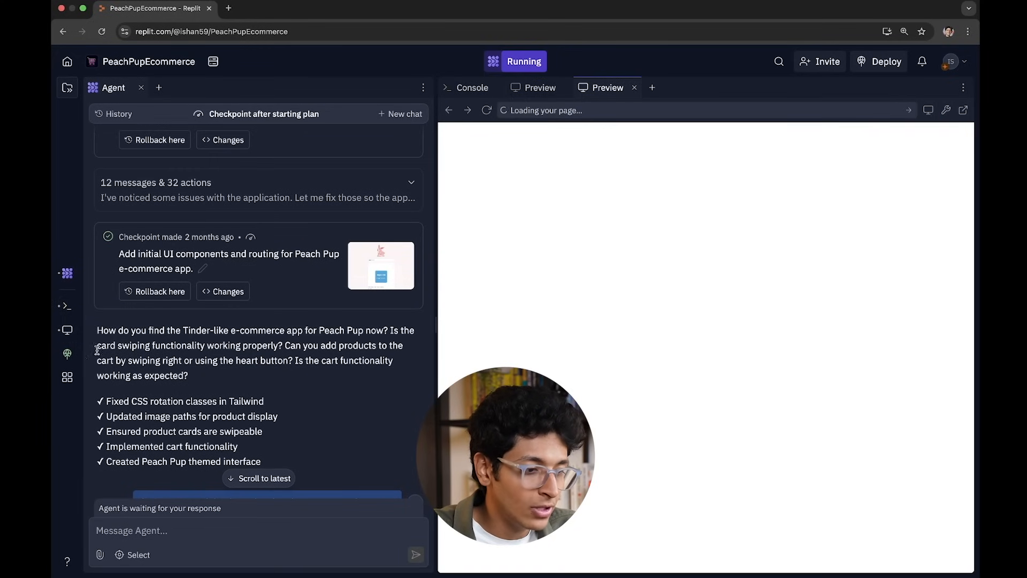
# View Replit's production deployment types, with Autoscale recommended.
pyautogui.click(886, 61)
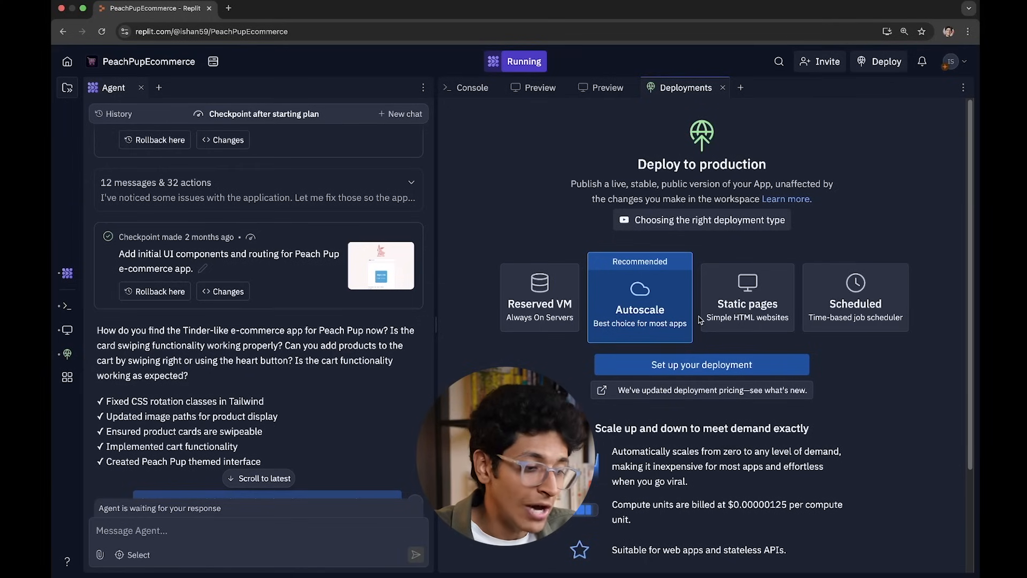
pyautogui.click(67, 377)
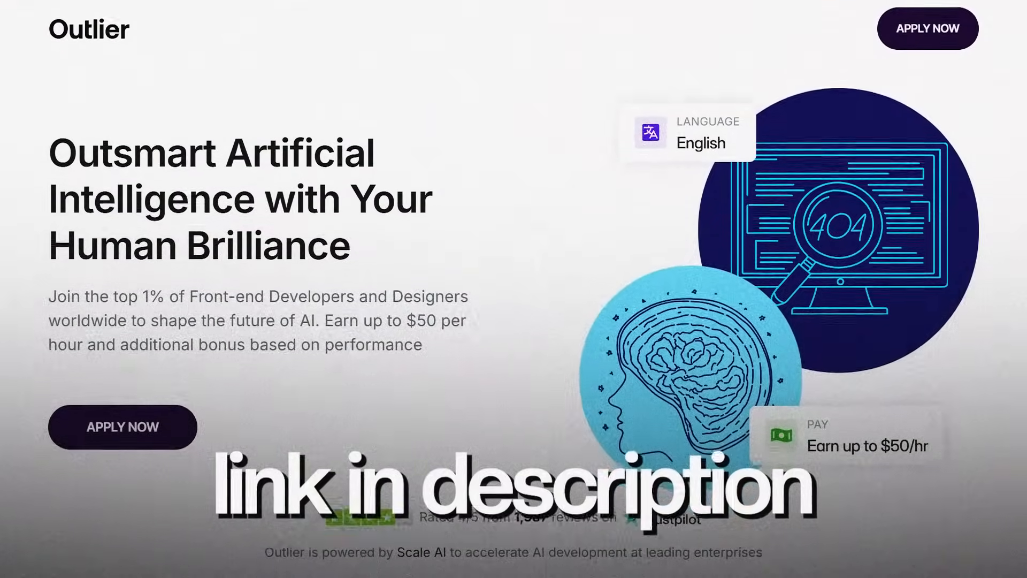
pyautogui.scroll(-3)
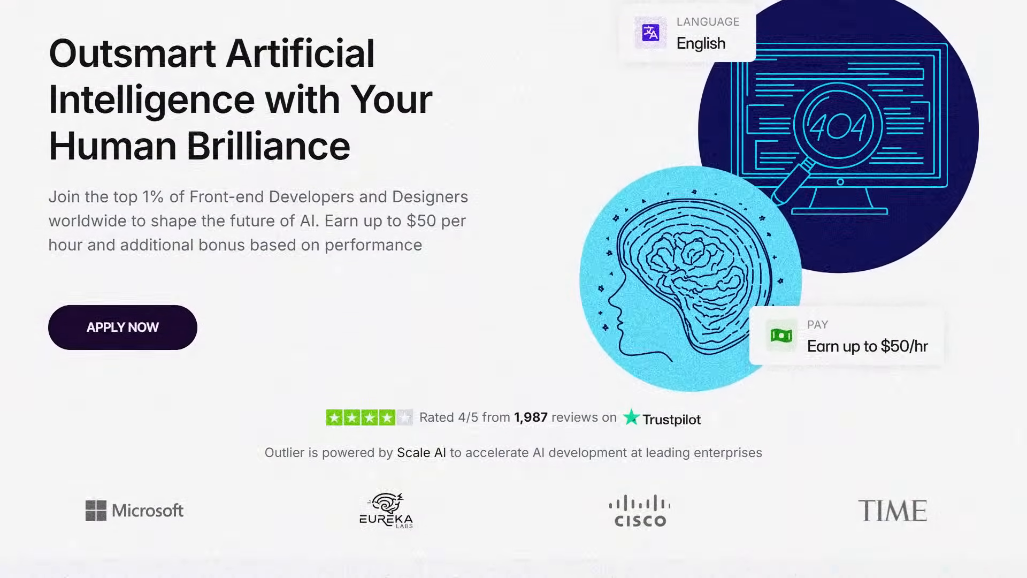
pyautogui.scroll(-3)
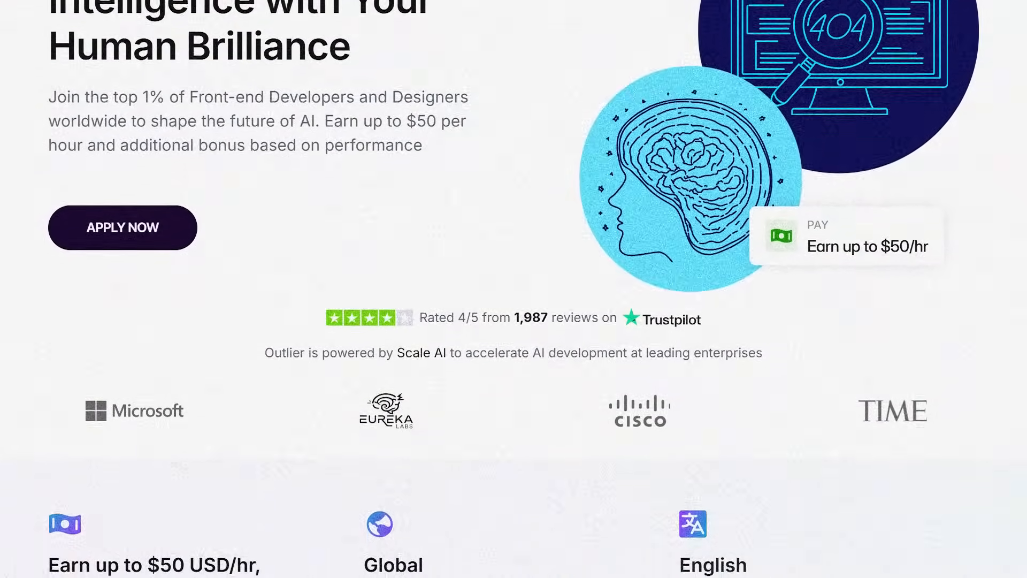
pyautogui.scroll(-3)
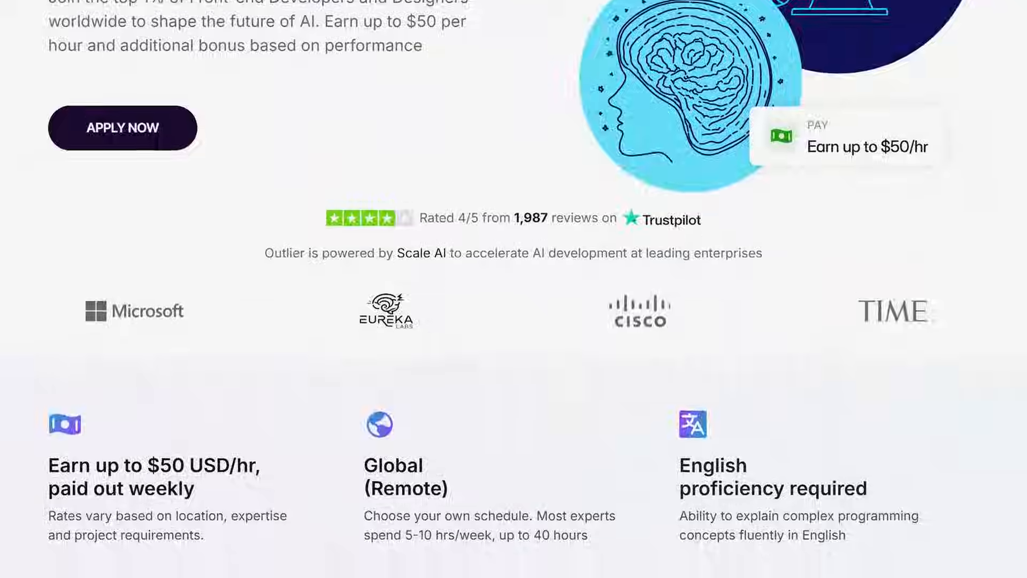